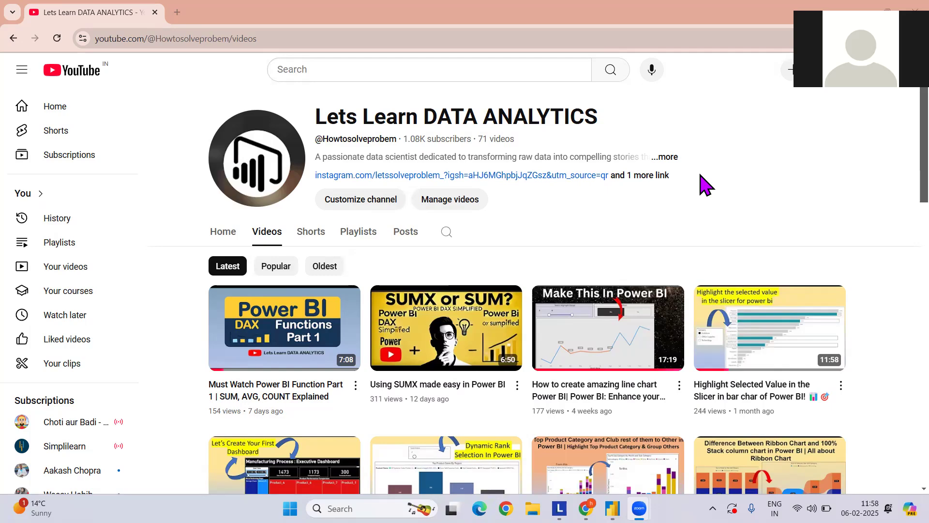
# Leave the YouTube Videos page and bring the Power BI Desktop report to the front.
pyautogui.scroll(-3)
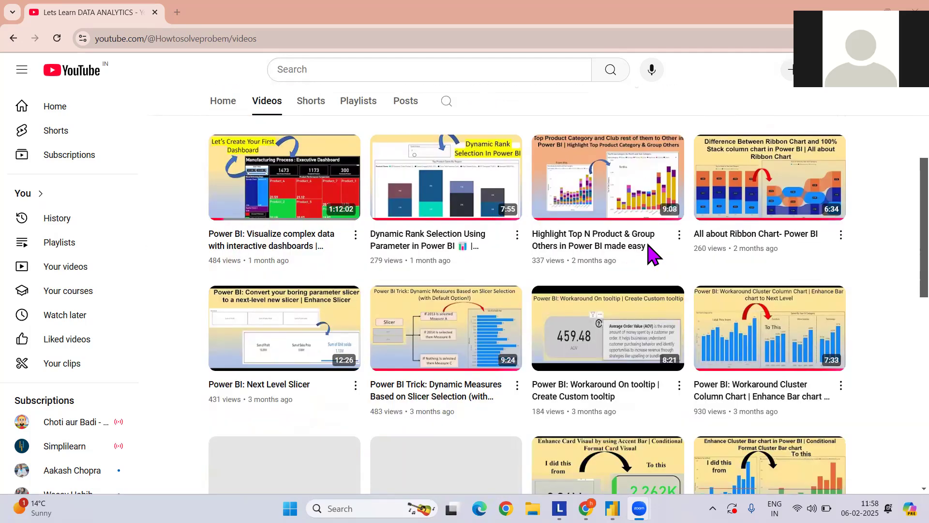
pyautogui.scroll(3)
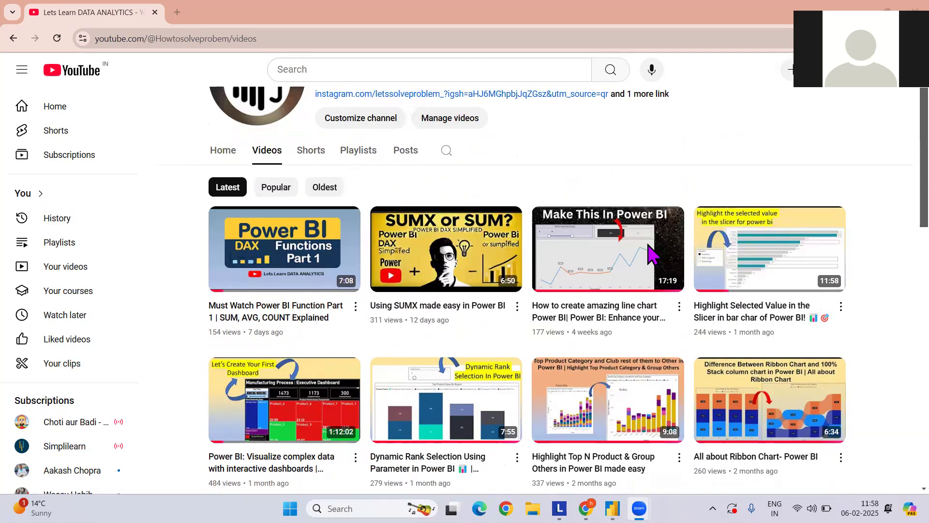
pyautogui.scroll(3)
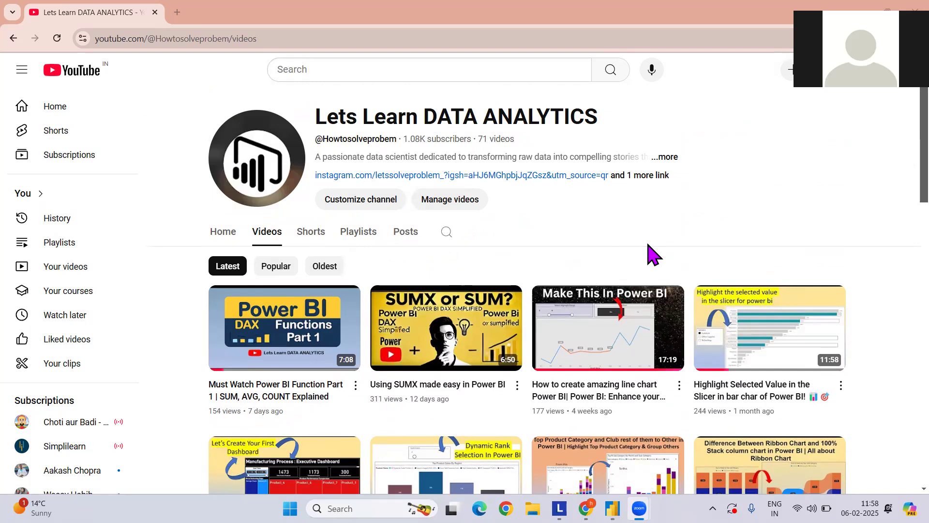
pyautogui.moveTo(612, 494)
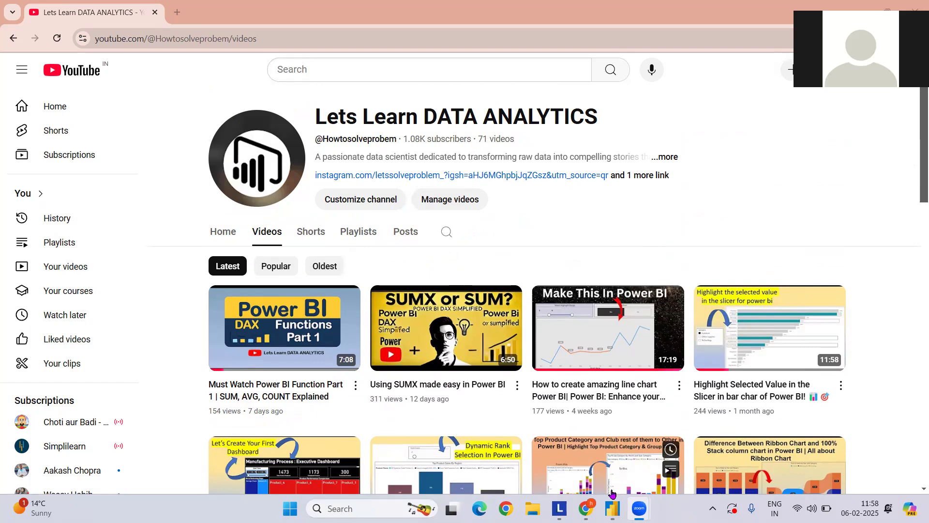
pyautogui.click(611, 509)
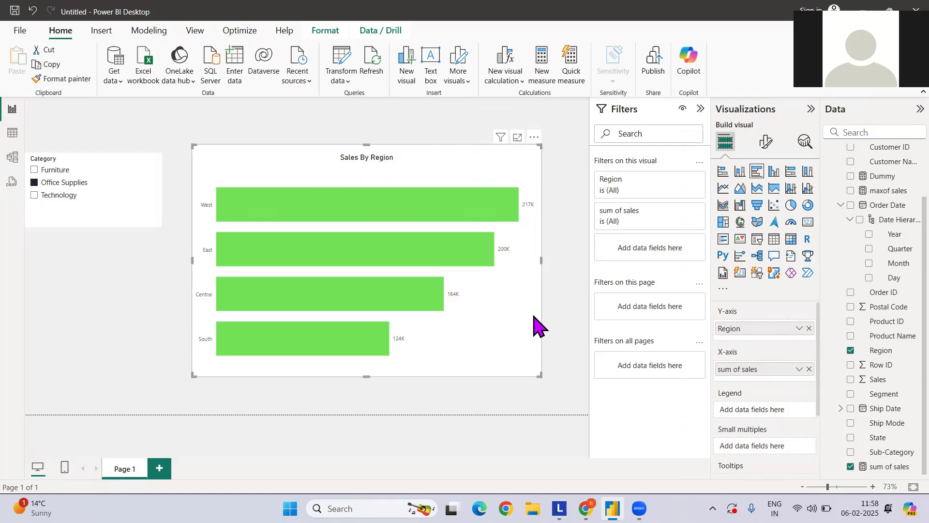
pyautogui.moveTo(688, 216)
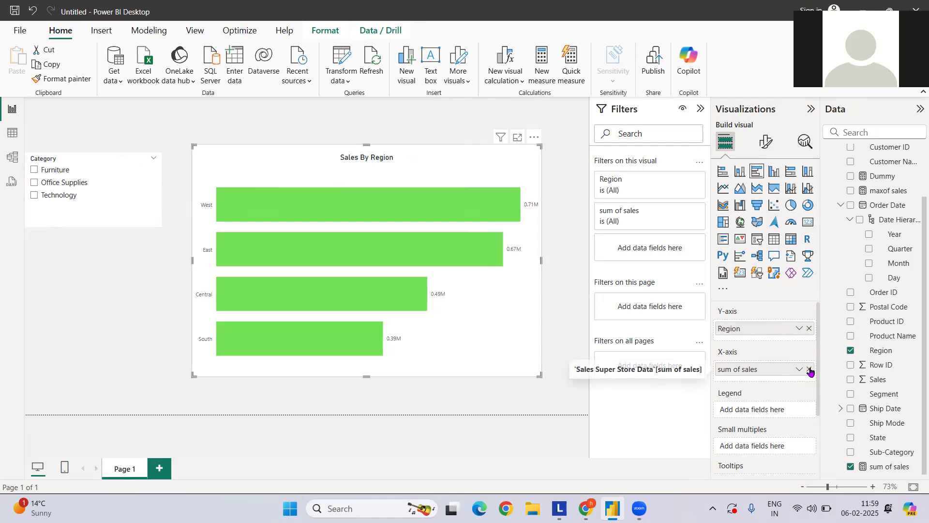
# Clear the chart's fields, then plot sum of sales by Region with default blue bars.
pyautogui.click(810, 368)
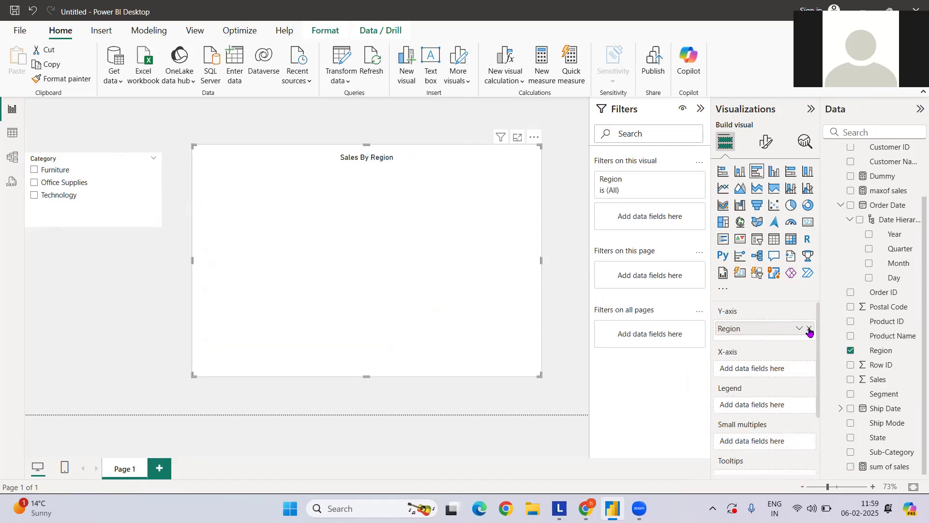
pyautogui.click(808, 328)
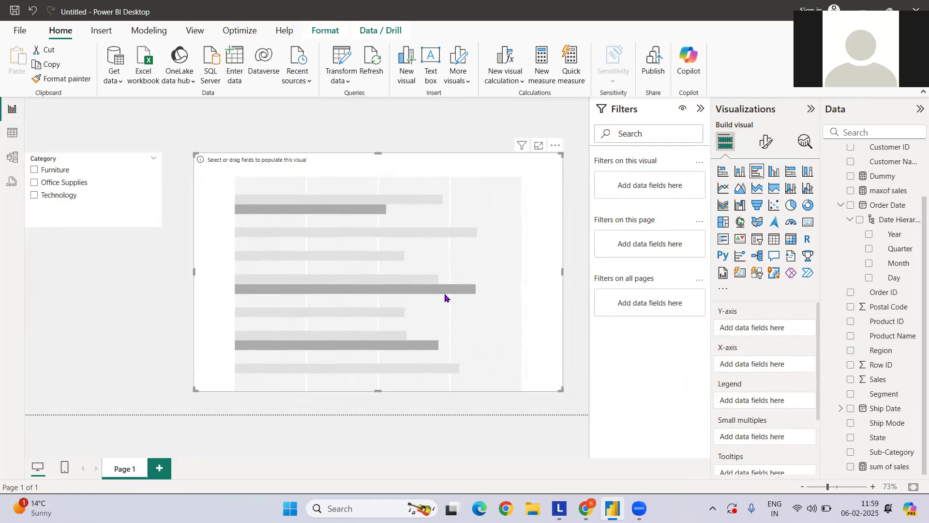
pyautogui.moveTo(883, 394)
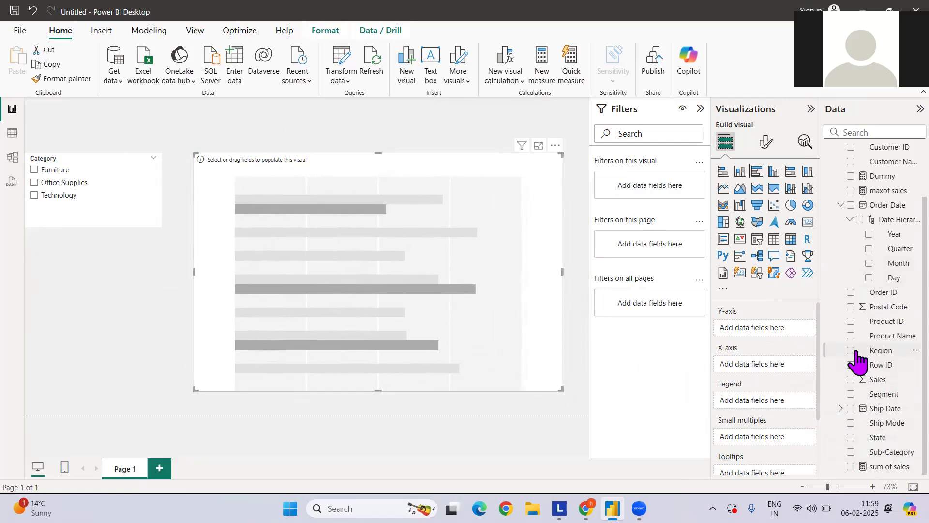
pyautogui.click(851, 351)
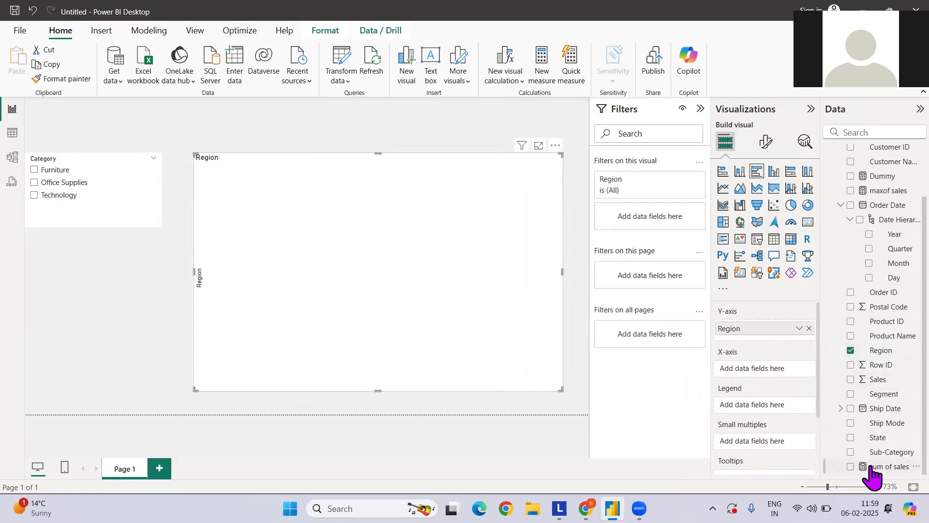
pyautogui.click(888, 466)
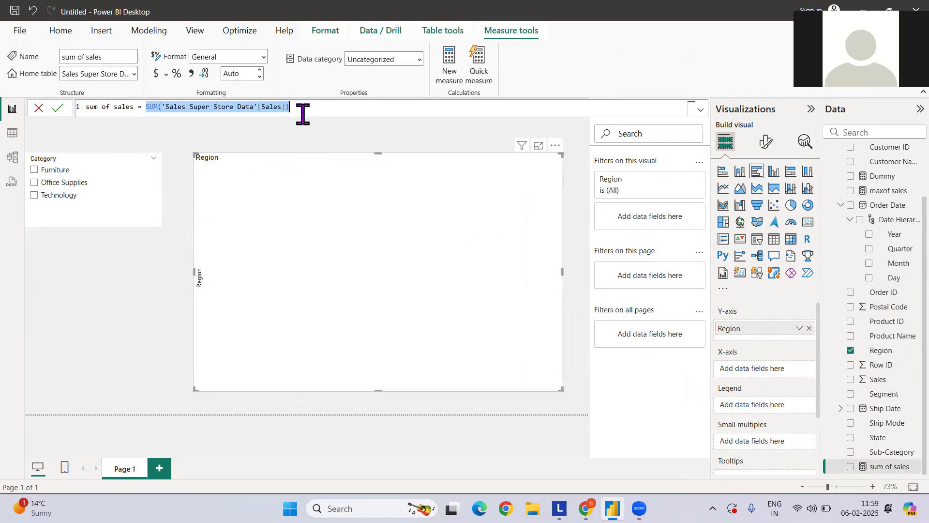
pyautogui.moveTo(852, 477)
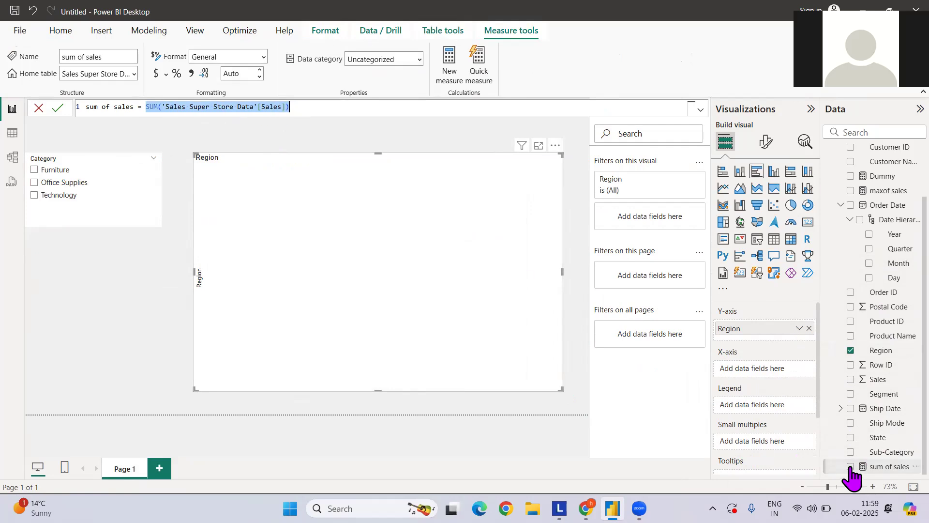
pyautogui.click(850, 466)
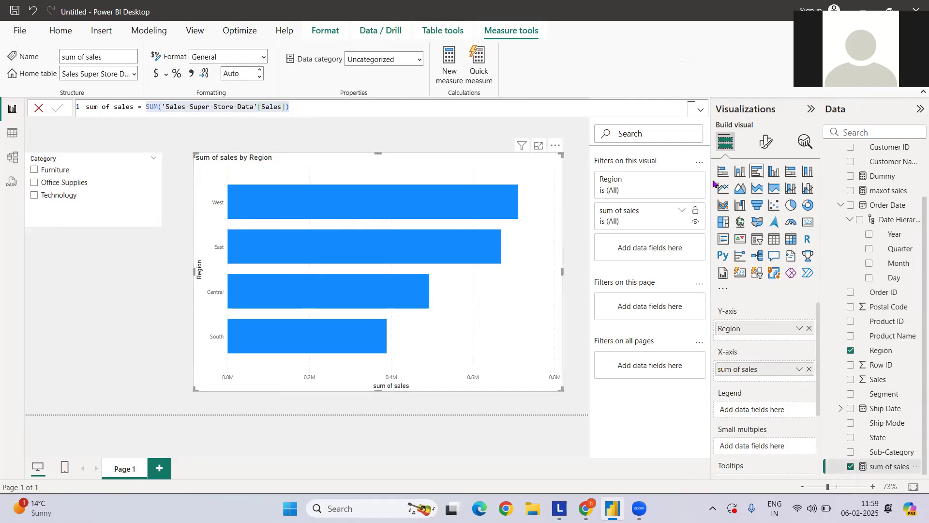
pyautogui.click(765, 142)
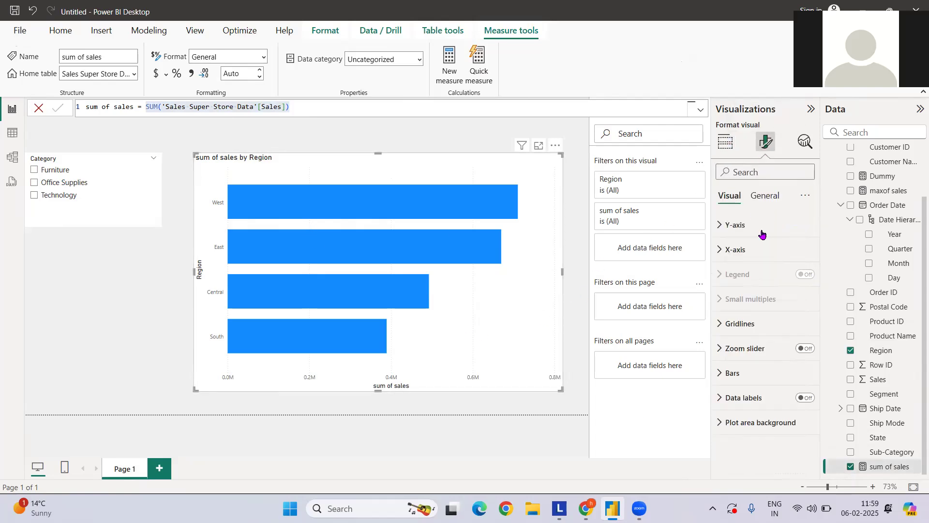
pyautogui.moveTo(791, 371)
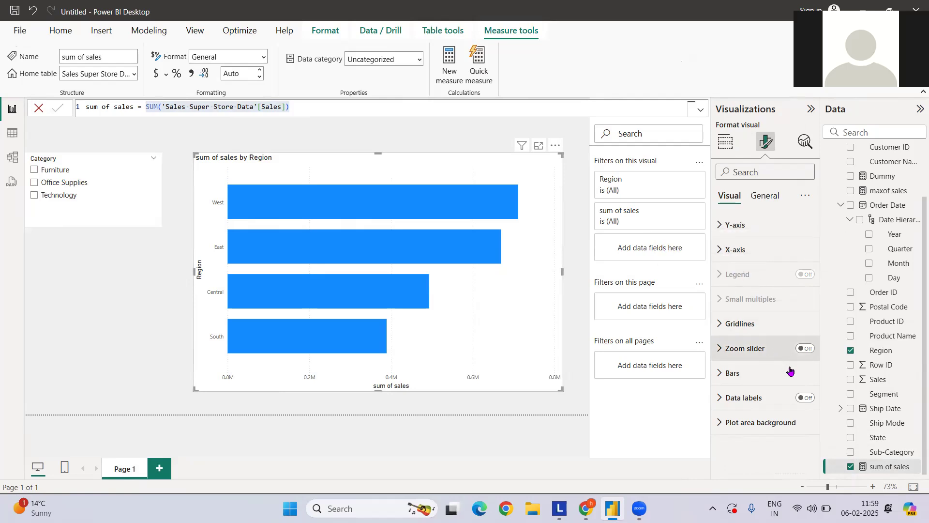
# Turn on data labels and hide the sales axis values and title.
pyautogui.click(804, 397)
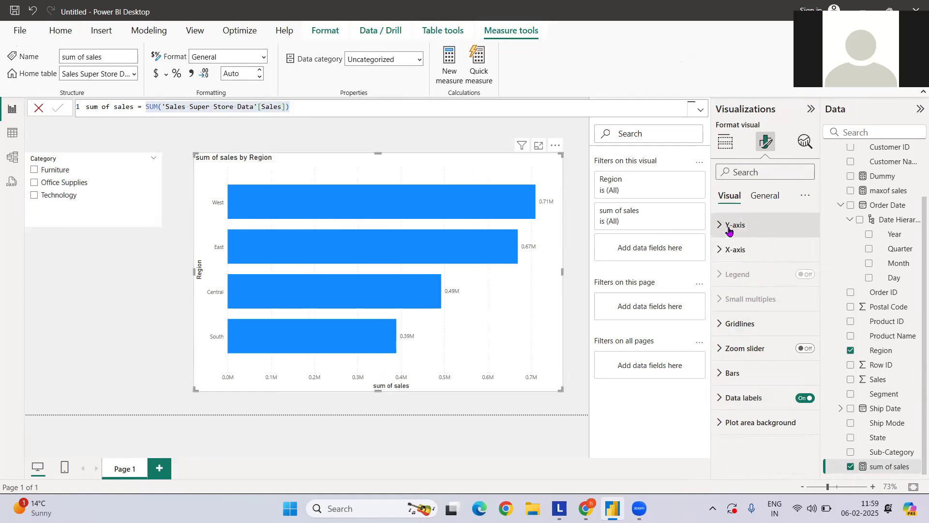
pyautogui.click(736, 248)
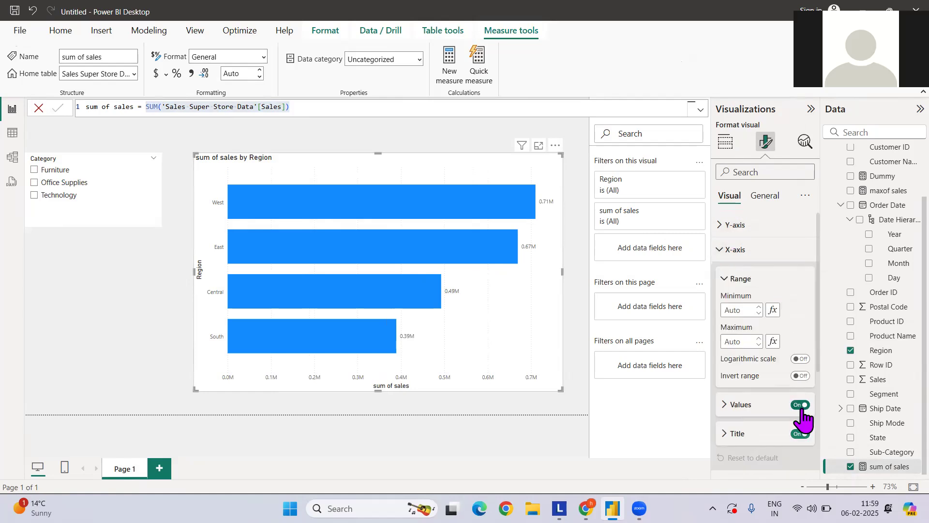
pyautogui.click(799, 405)
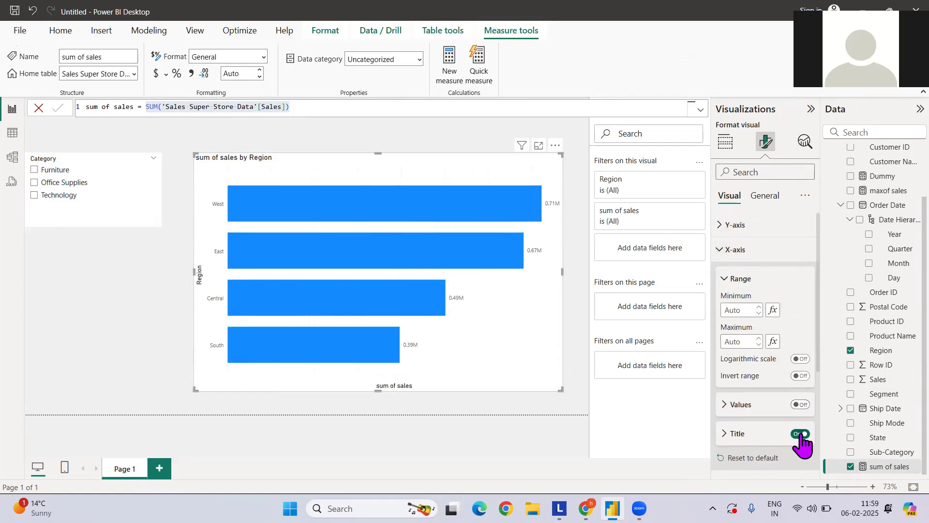
pyautogui.click(799, 433)
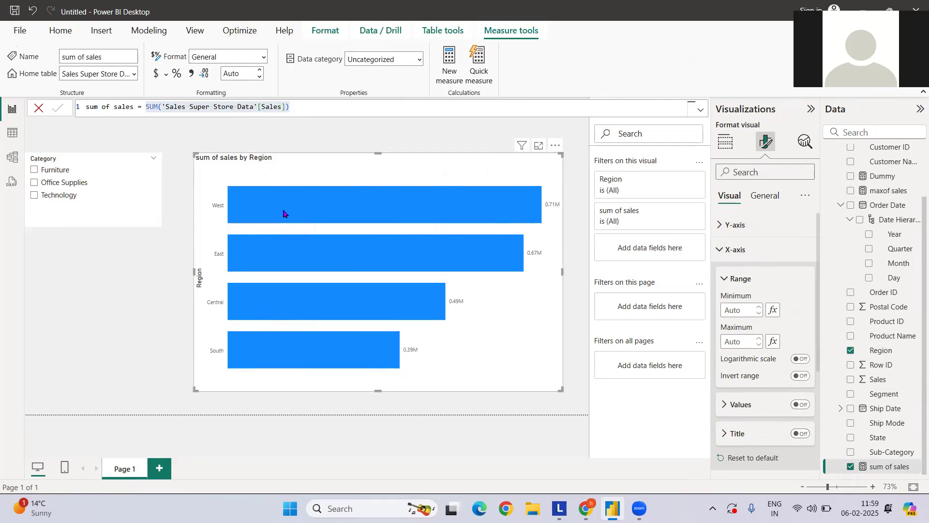
pyautogui.moveTo(220, 337)
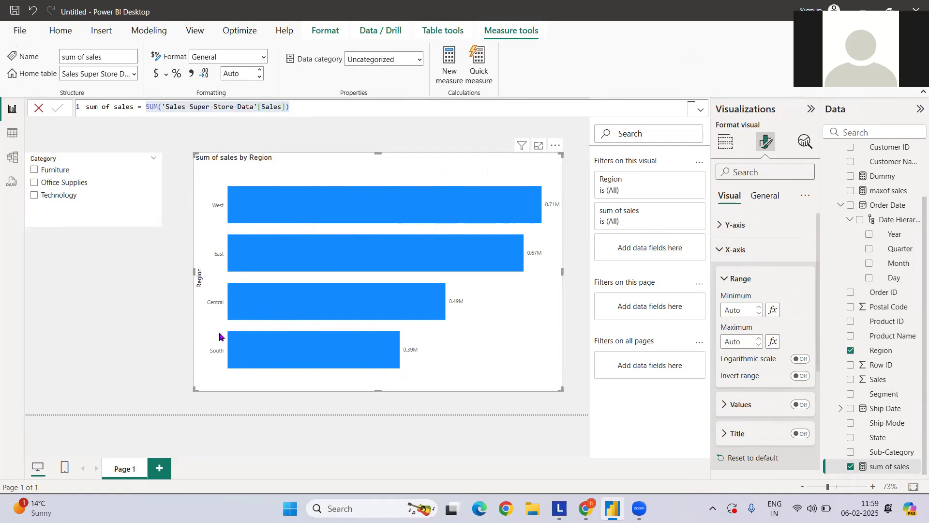
pyautogui.moveTo(216, 198)
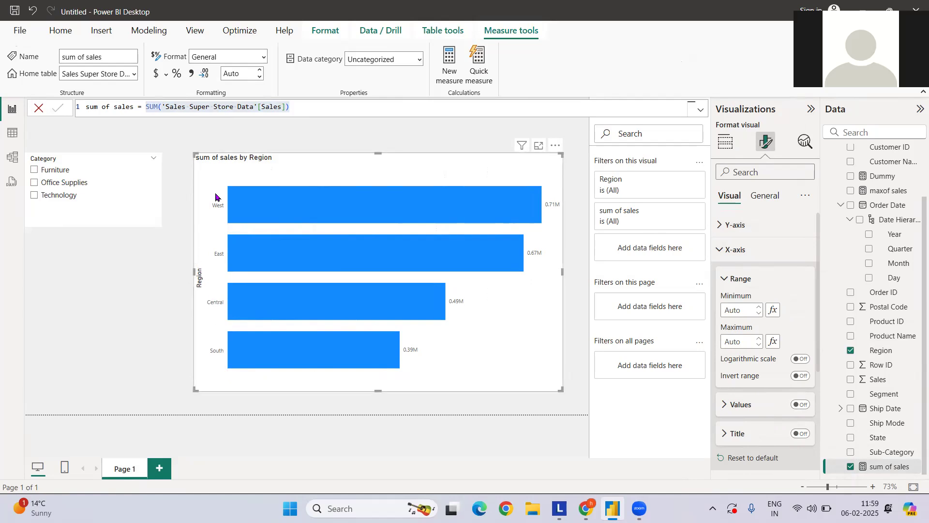
pyautogui.moveTo(198, 287)
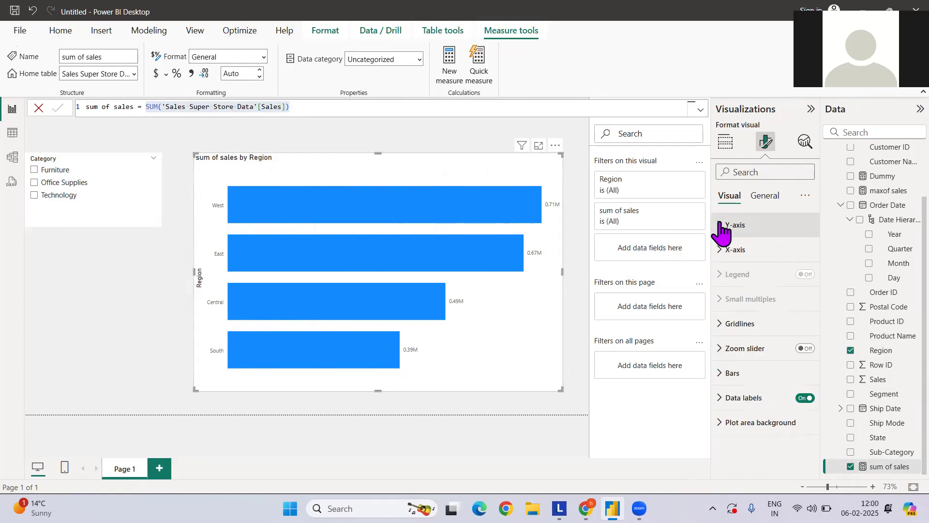
# Hide the Region axis title and set the bar colour to green.
pyautogui.click(735, 225)
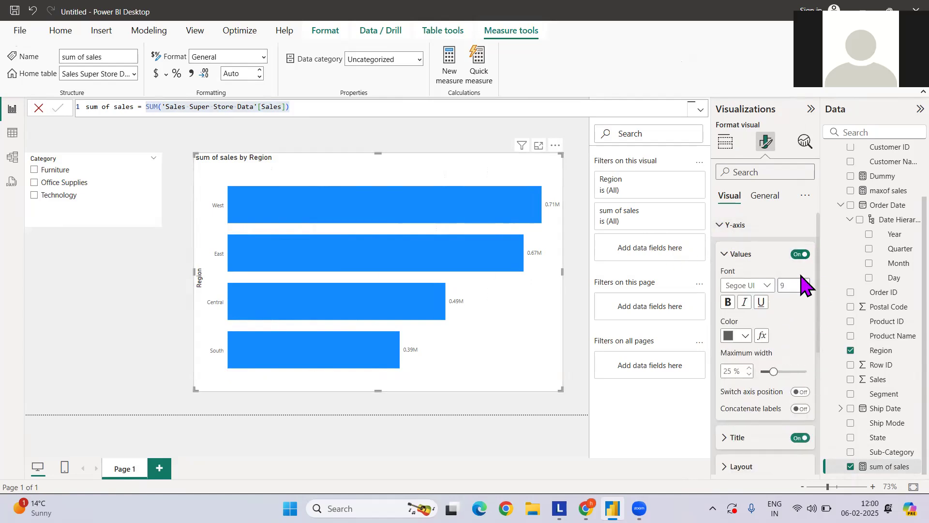
pyautogui.click(799, 438)
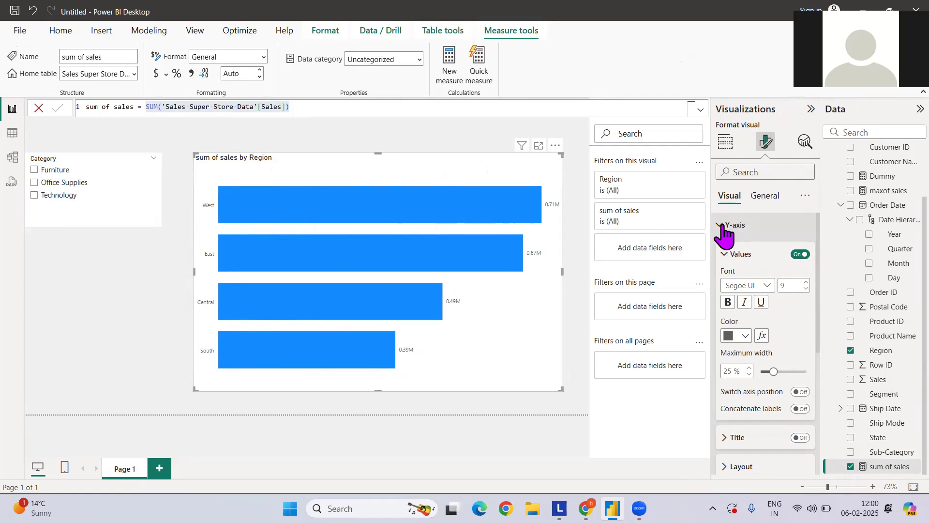
pyautogui.click(734, 224)
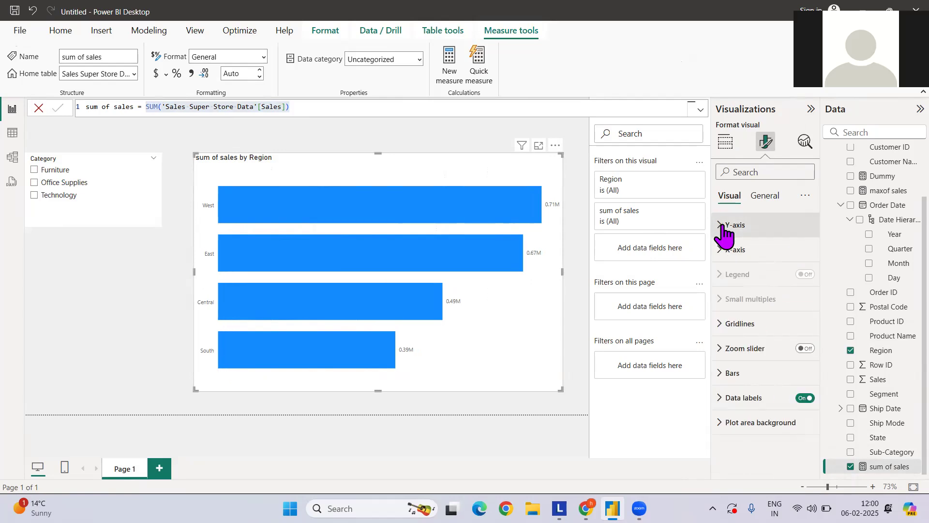
pyautogui.click(733, 371)
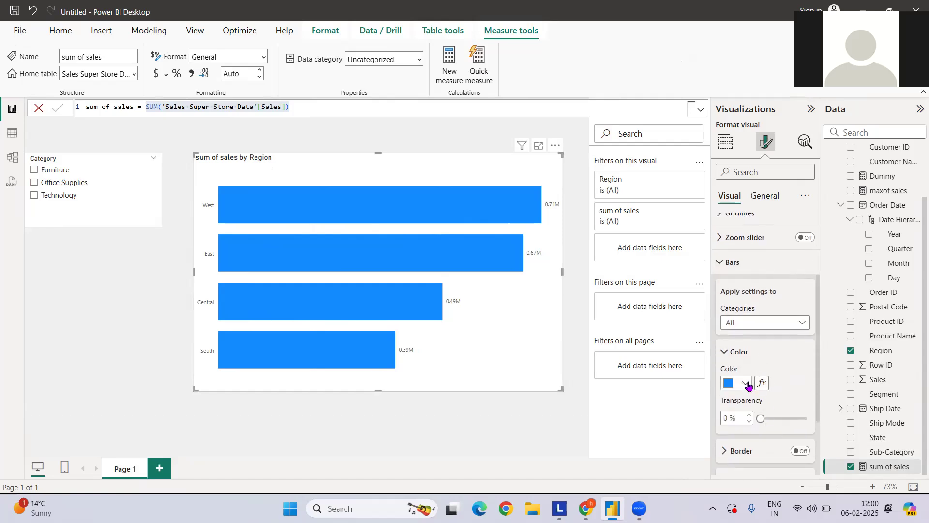
pyautogui.click(729, 383)
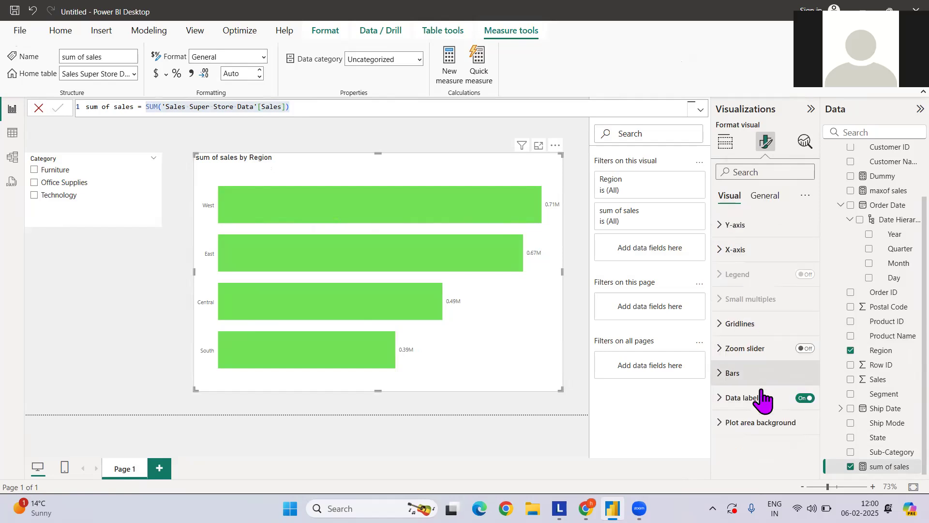
# Title the chart 'Sales By Region' and centre it horizontally.
pyautogui.click(765, 195)
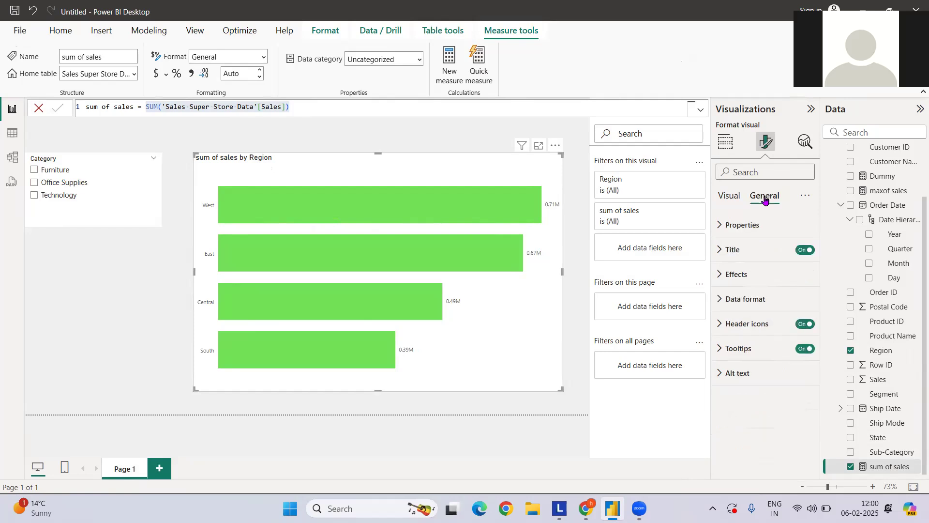
pyautogui.click(733, 249)
pyautogui.write('S')
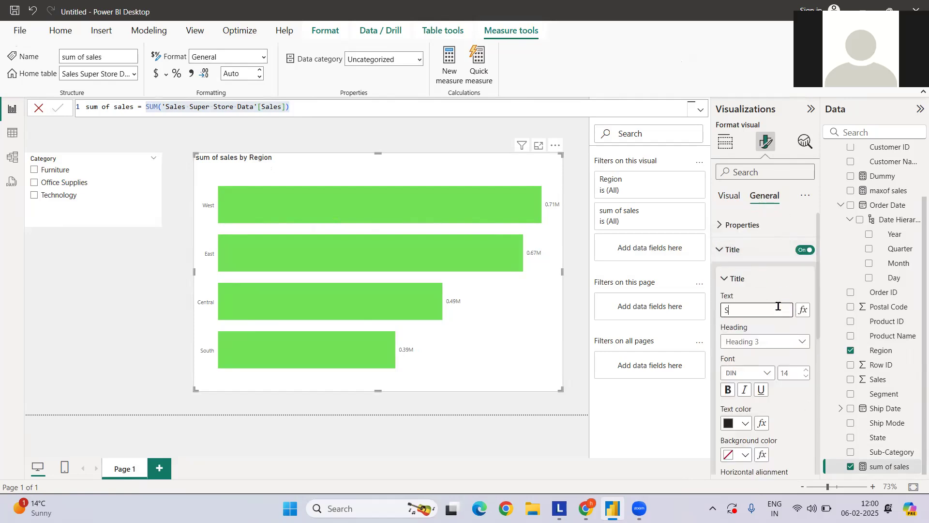
pyautogui.write('ales By Regio')
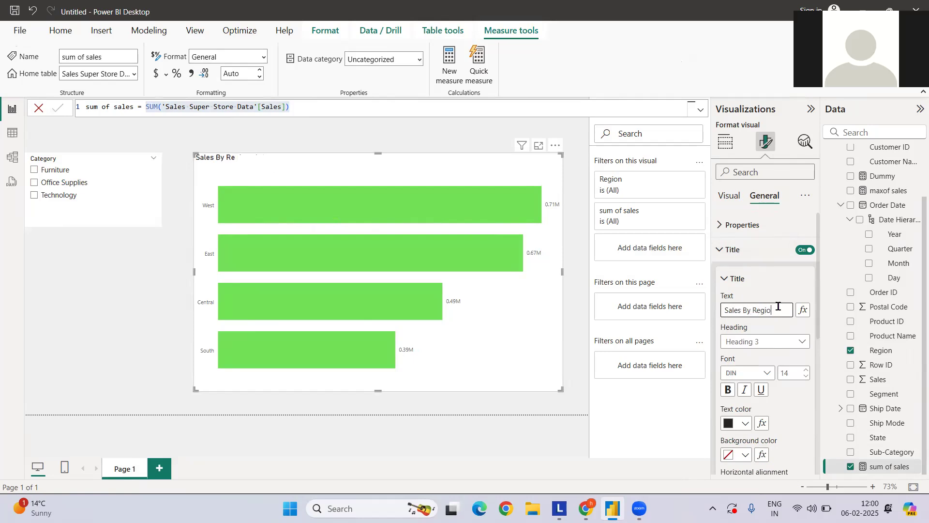
pyautogui.write('n')
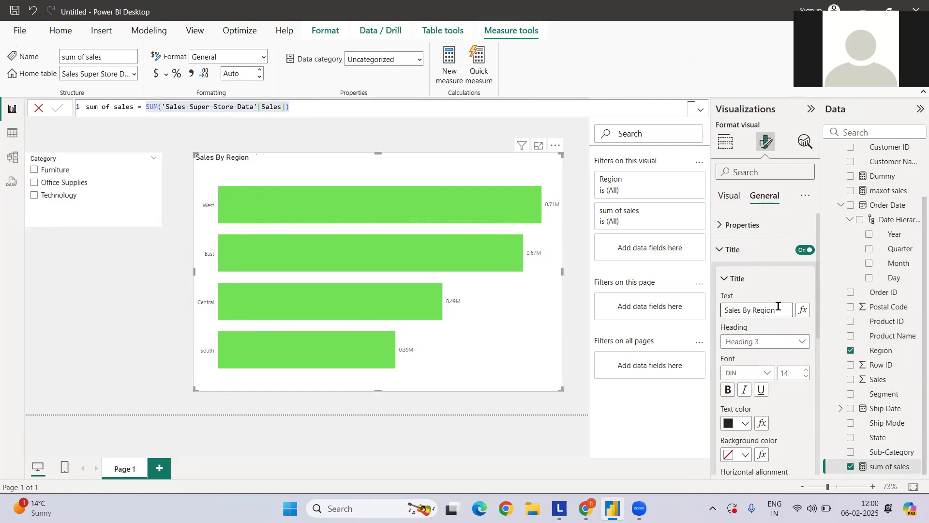
pyautogui.scroll(-3)
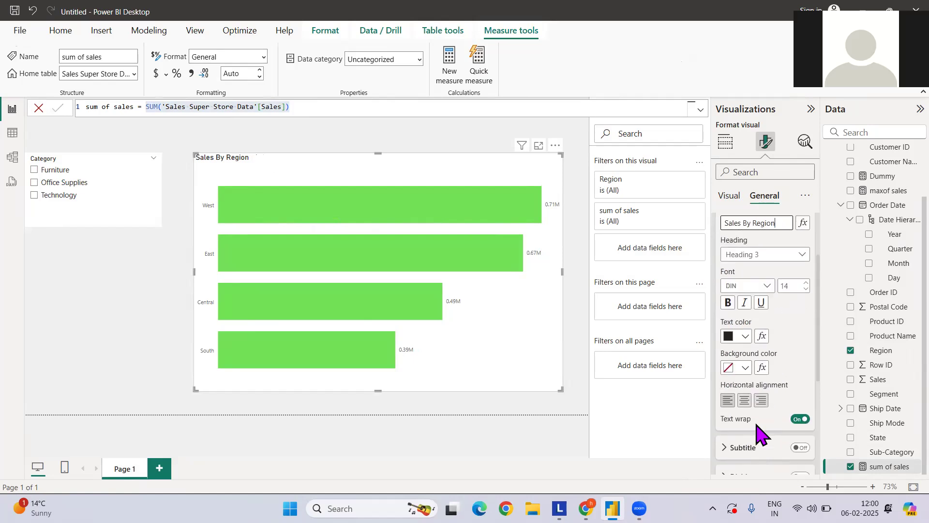
pyautogui.click(743, 400)
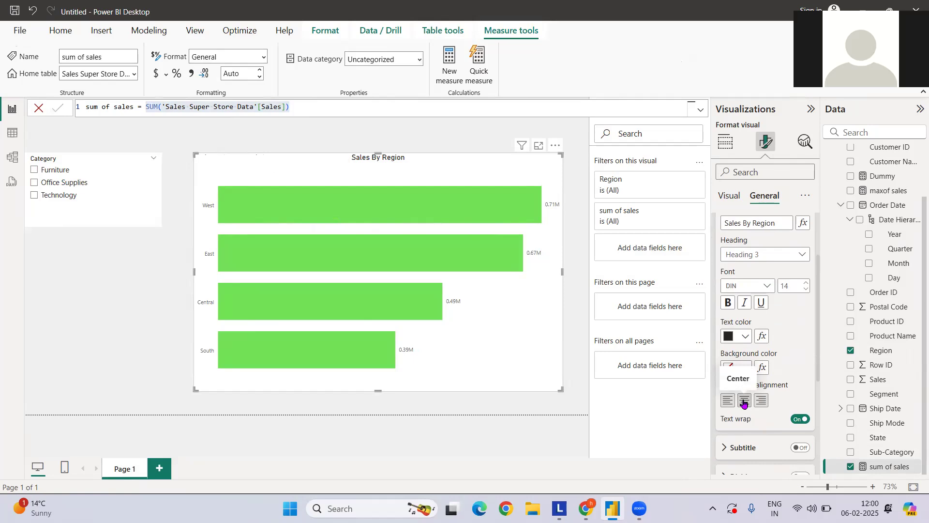
pyautogui.moveTo(432, 144)
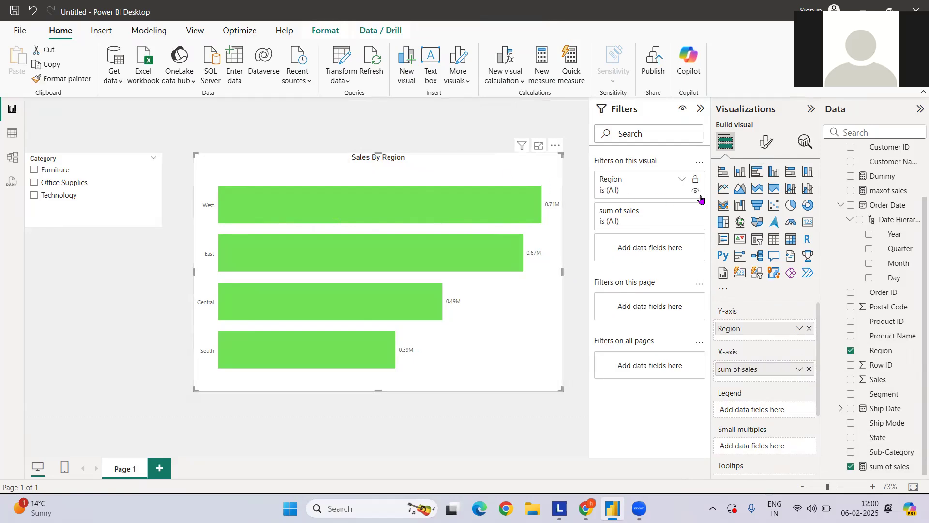
# Set the chart's top padding to 15 px under General > Properties.
pyautogui.click(765, 141)
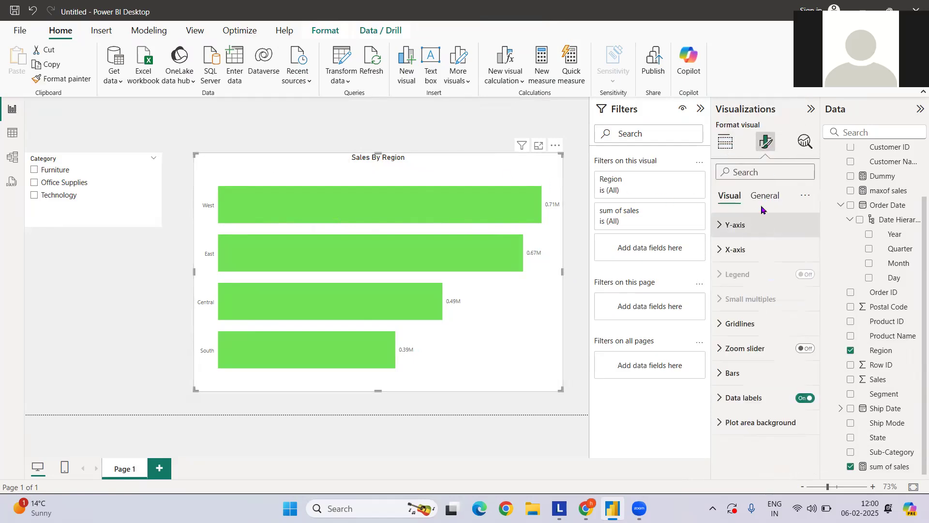
pyautogui.click(764, 195)
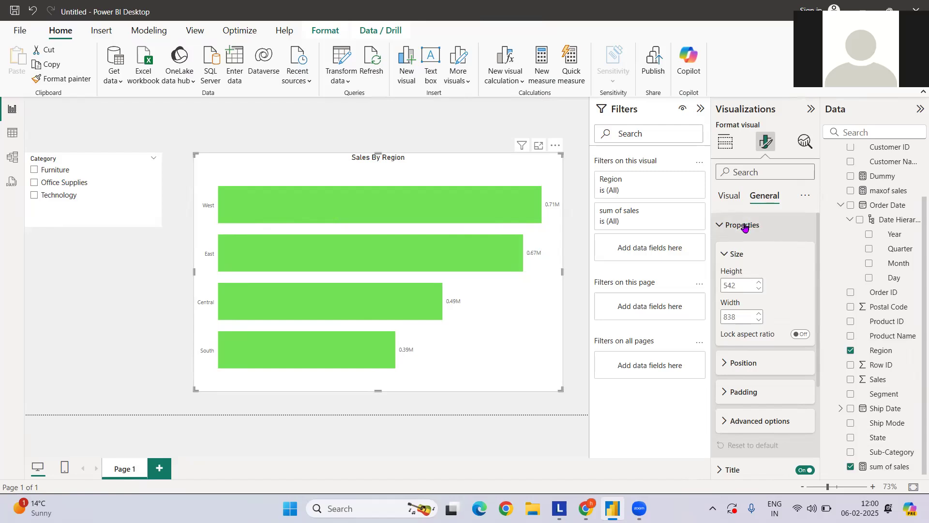
pyautogui.click(741, 391)
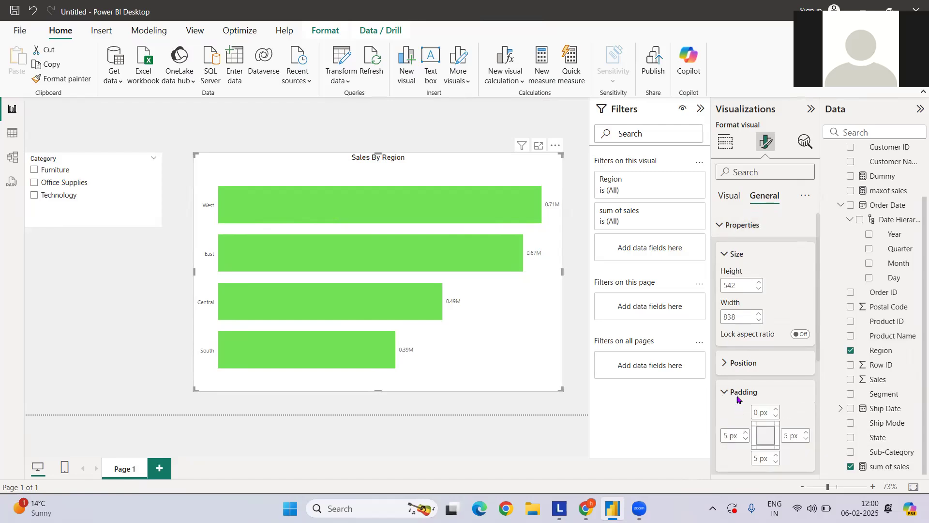
pyautogui.scroll(-3)
pyautogui.write('15')
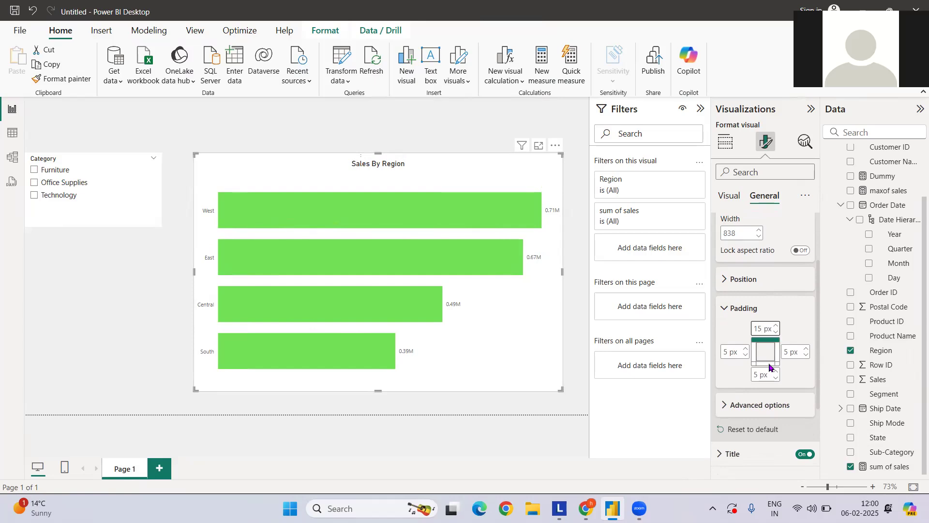
pyautogui.moveTo(741, 385)
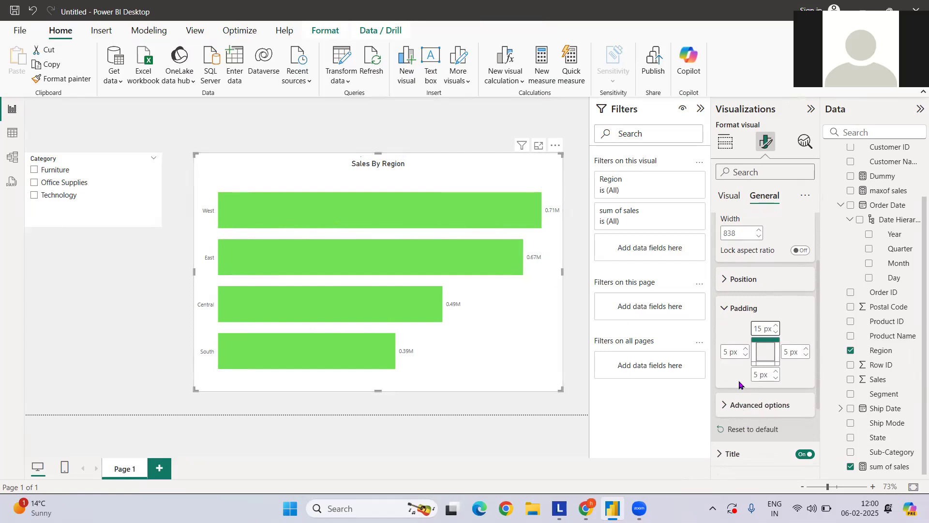
pyautogui.scroll(-3)
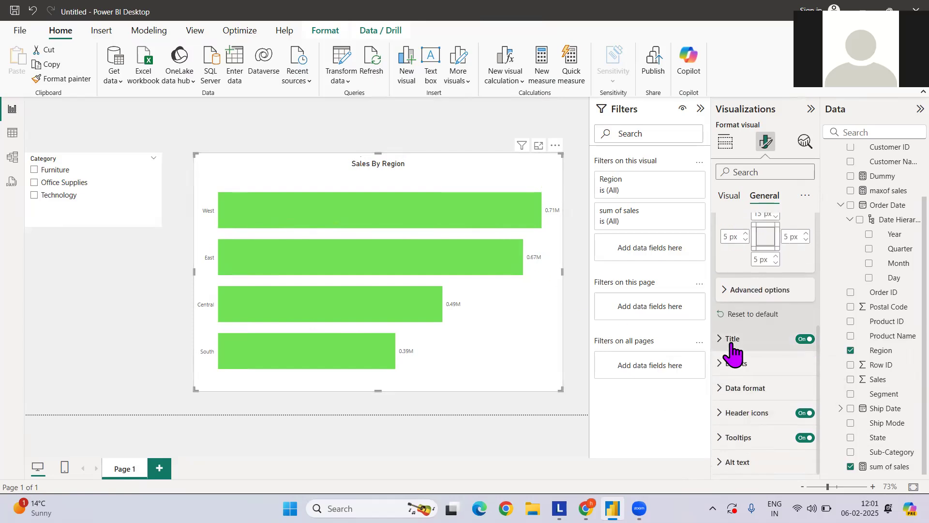
# Turn on the divider line beneath the chart title.
pyautogui.click(733, 338)
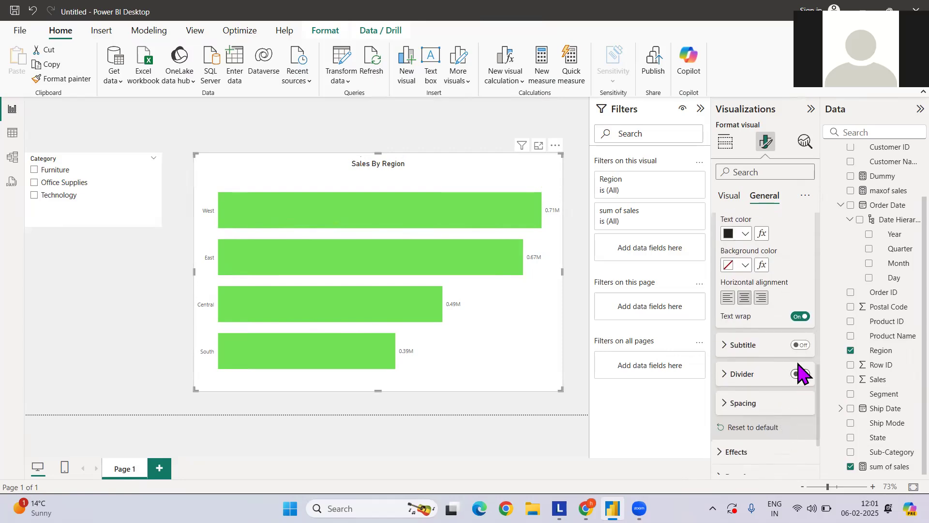
pyautogui.click(800, 374)
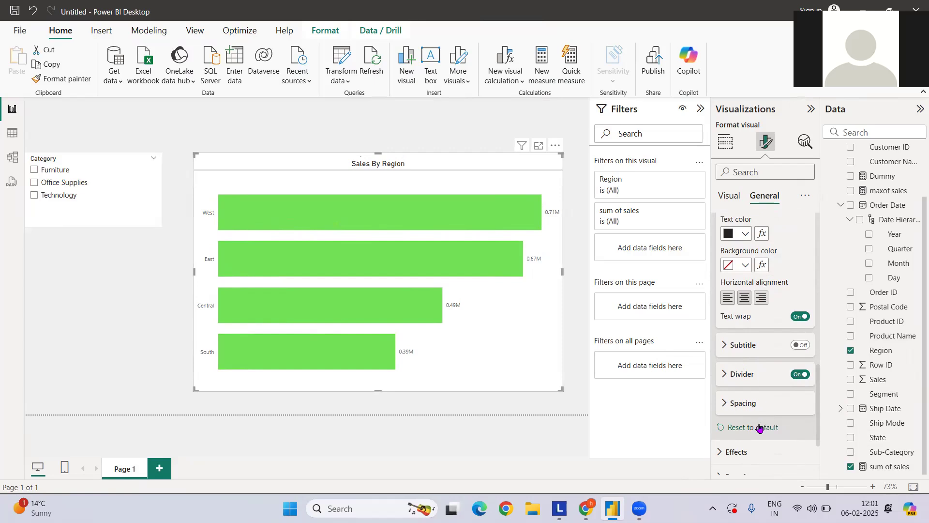
pyautogui.scroll(-3)
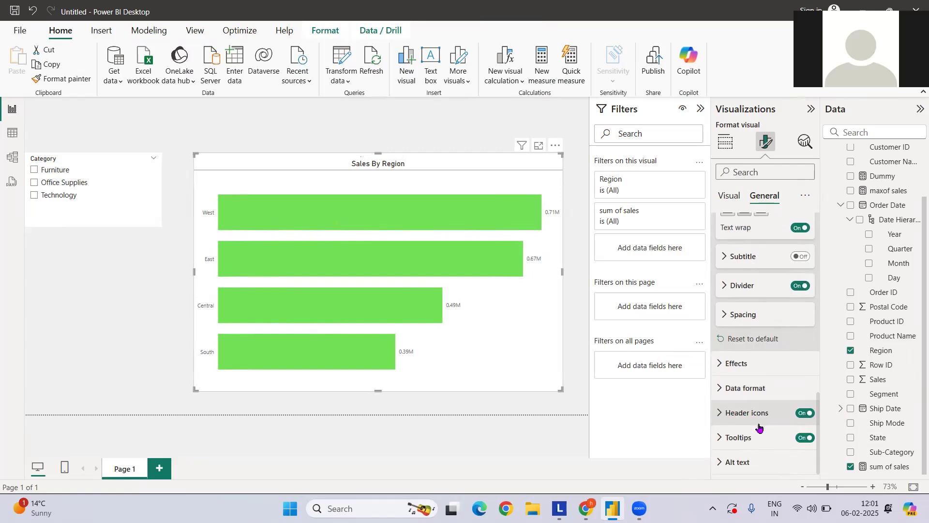
# Tick Furniture in the Category slicer so the bars show 245K, 206K, 160K and 117K.
pyautogui.click(736, 363)
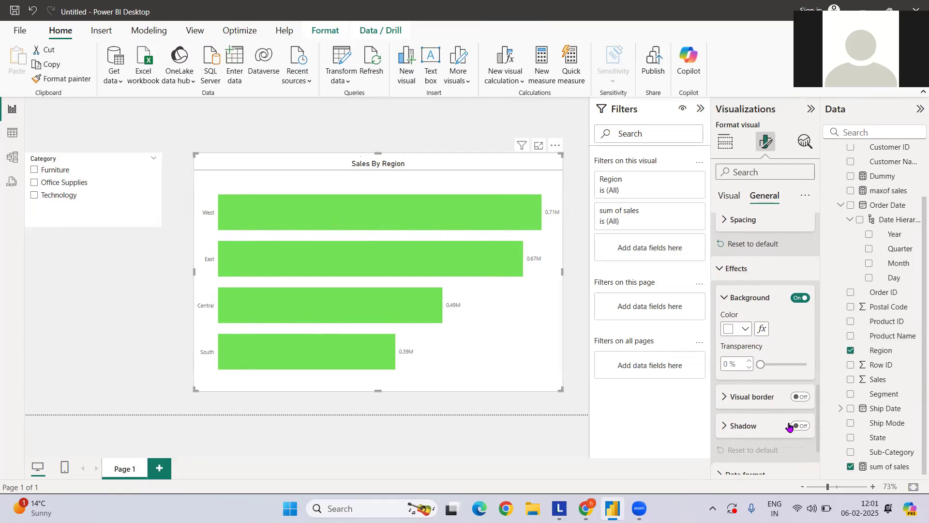
pyautogui.click(800, 397)
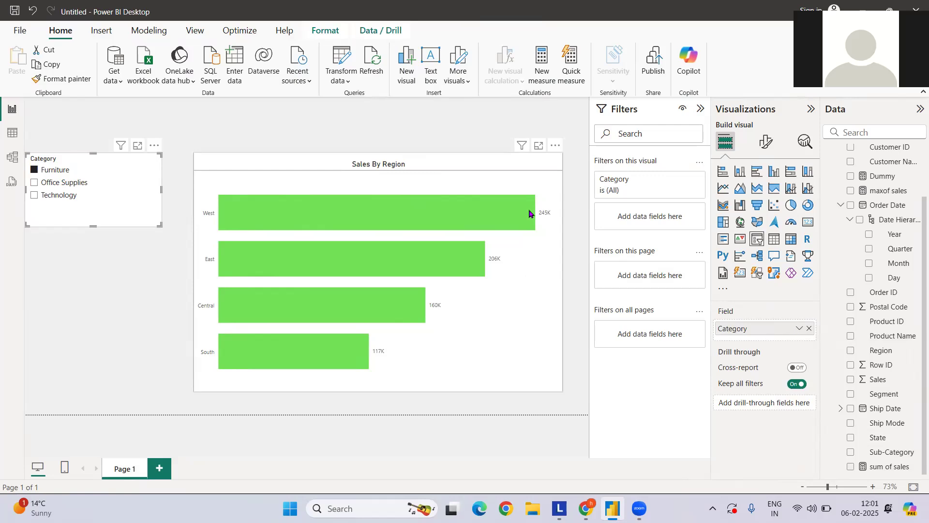
pyautogui.moveTo(509, 308)
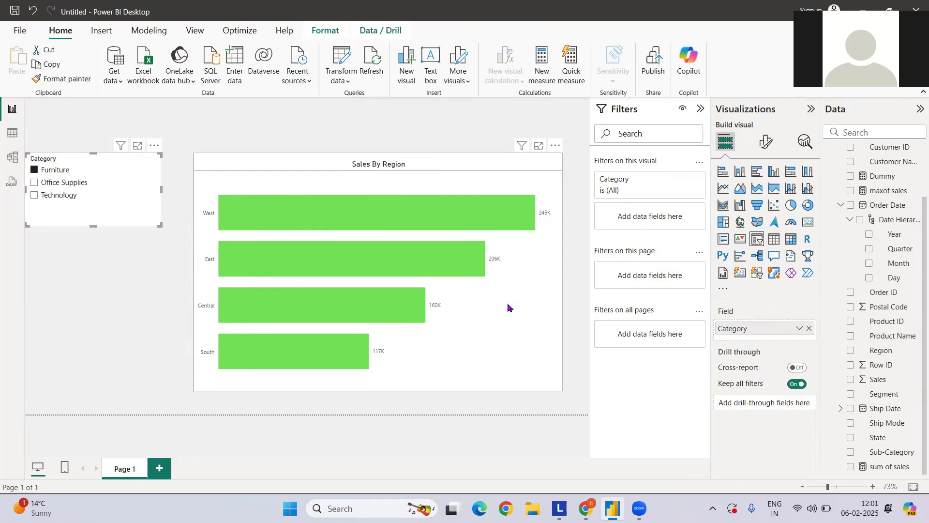
pyautogui.click(764, 141)
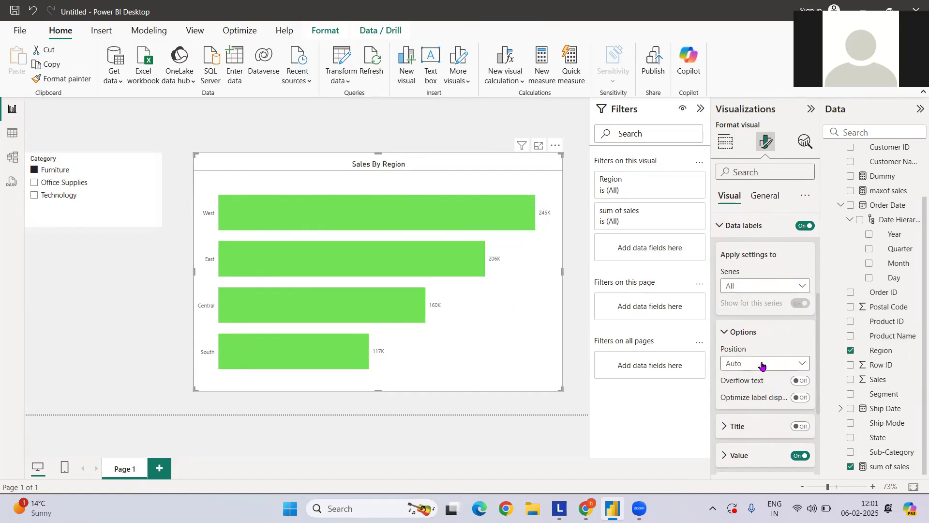
# Try Inside end label placement and set the value label colour to black.
pyautogui.click(765, 363)
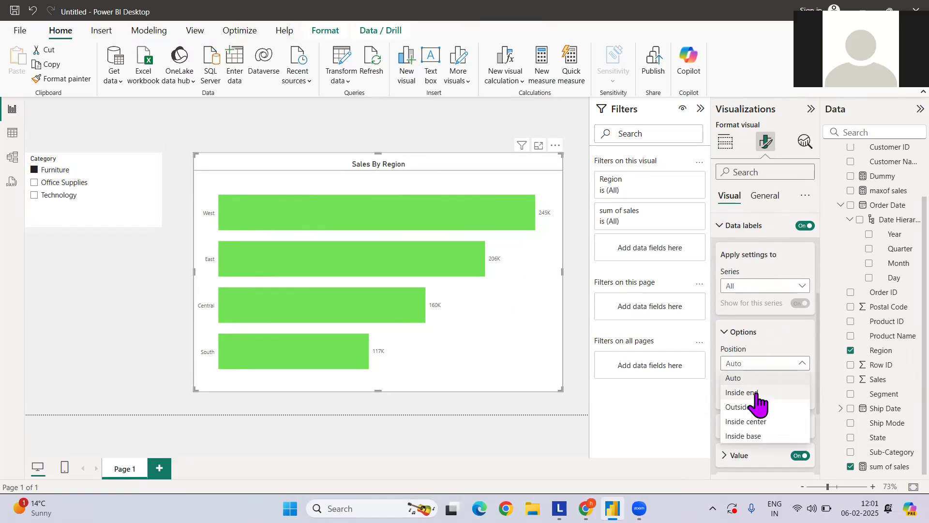
pyautogui.click(739, 392)
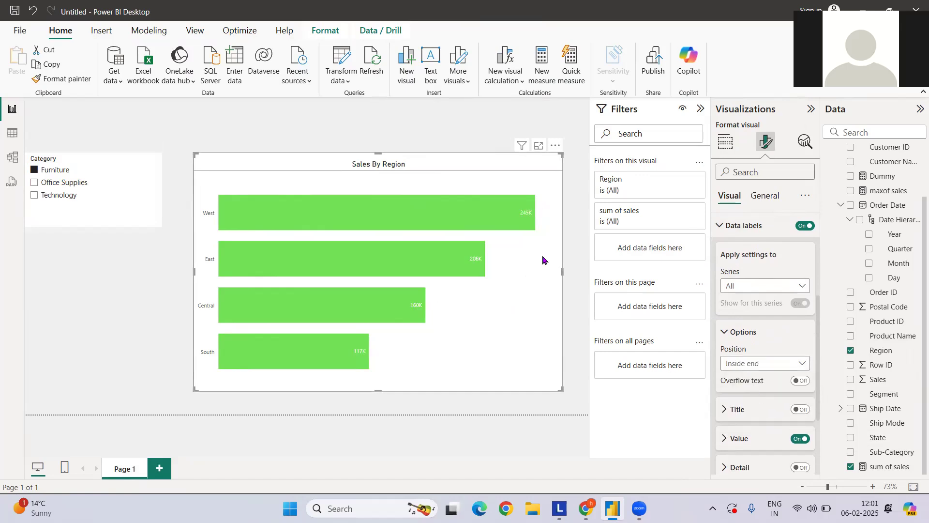
pyautogui.moveTo(609, 413)
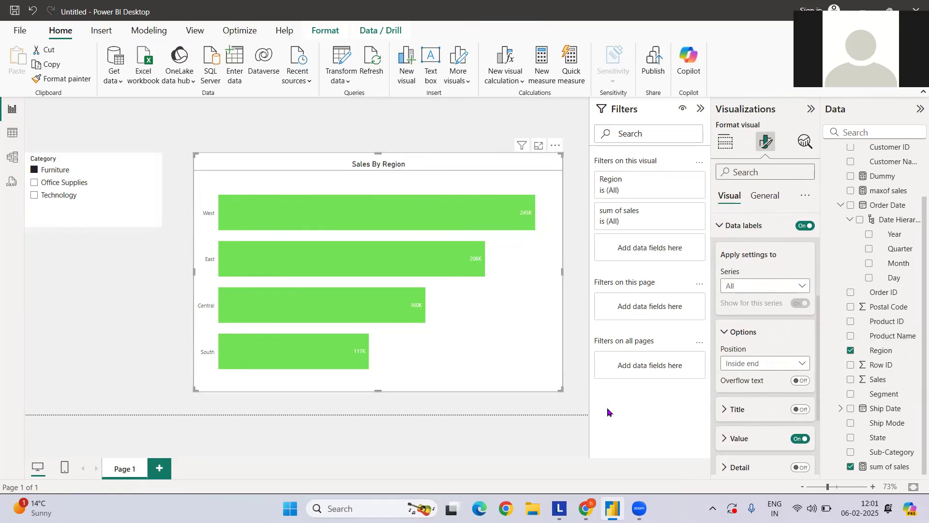
pyautogui.click(739, 438)
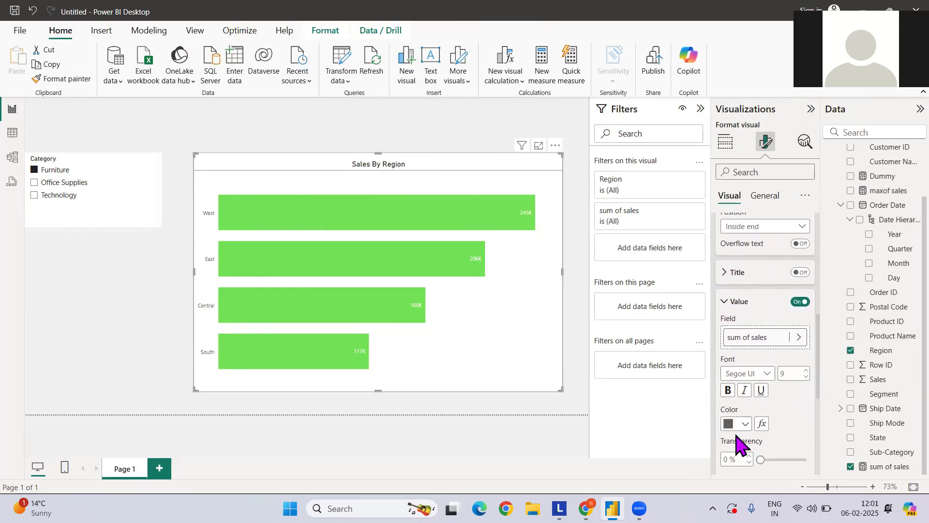
pyautogui.click(732, 423)
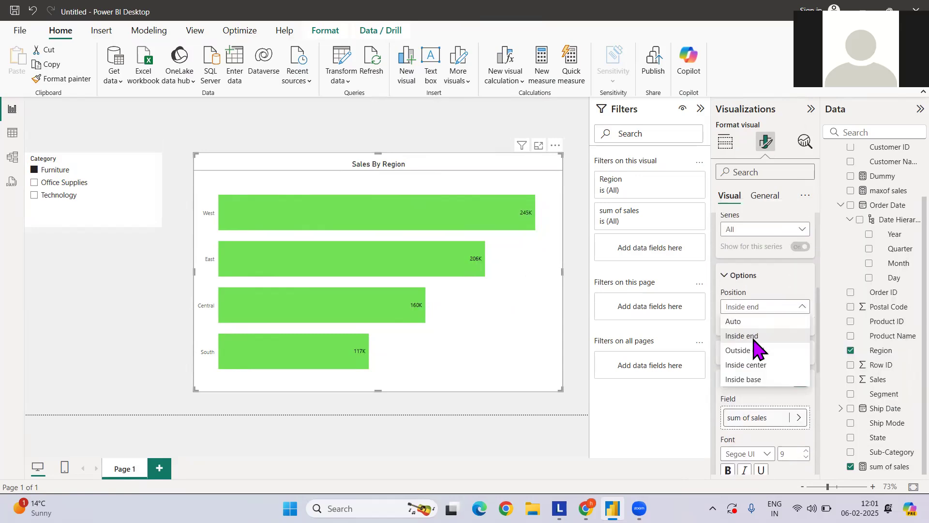
# Try Outside end, then settle on Inside center for the value labels.
pyautogui.click(738, 350)
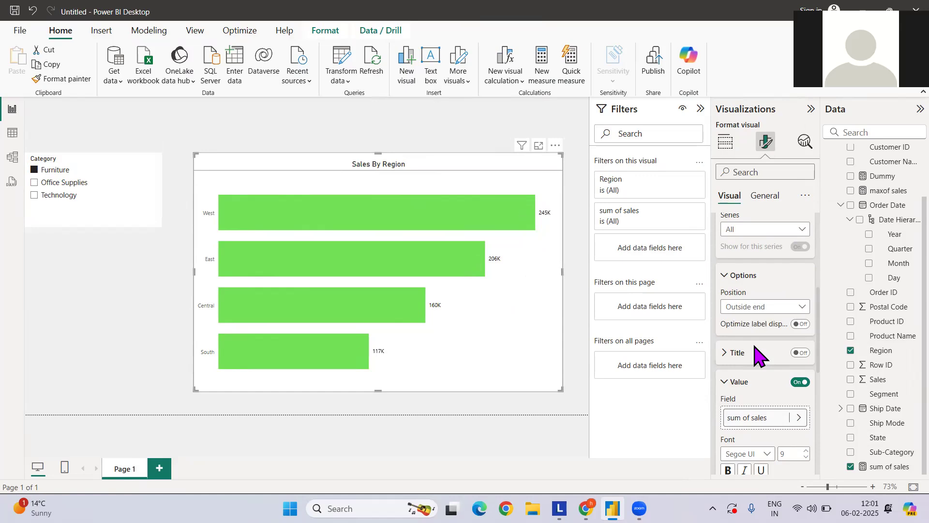
pyautogui.click(765, 307)
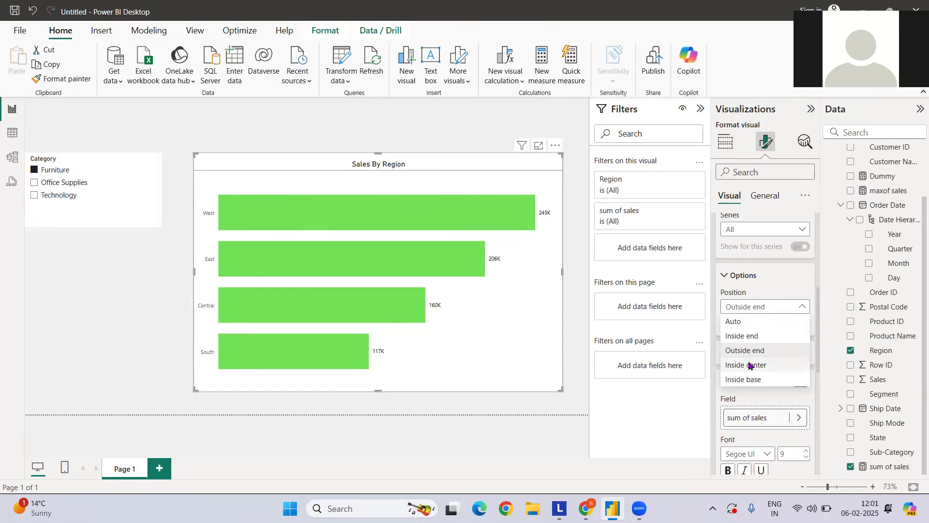
pyautogui.click(746, 365)
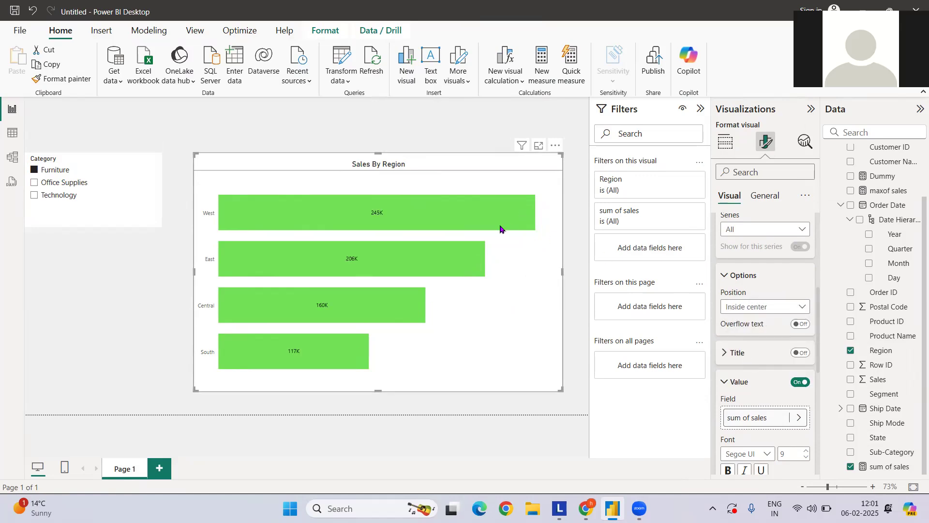
pyautogui.moveTo(536, 292)
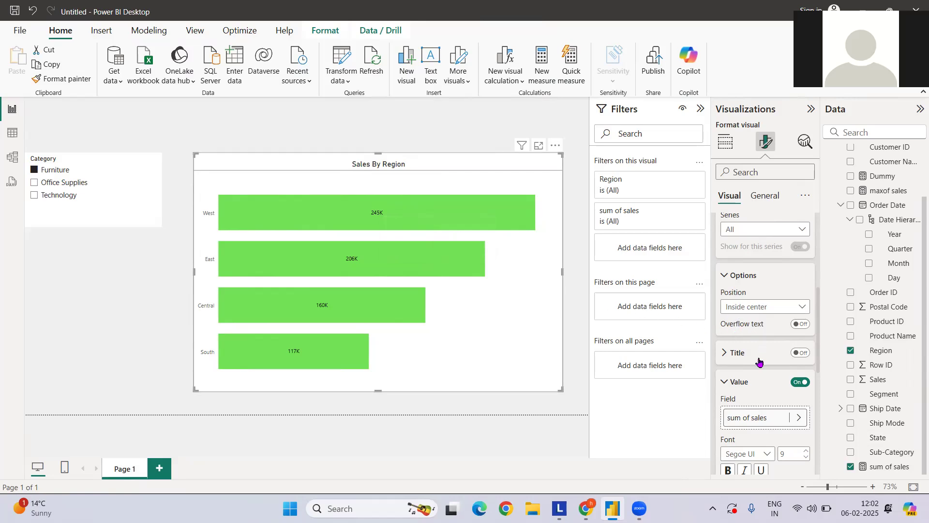
# Turn on the Border toggle under Bars > Layout to outline the green bars.
pyautogui.scroll(3)
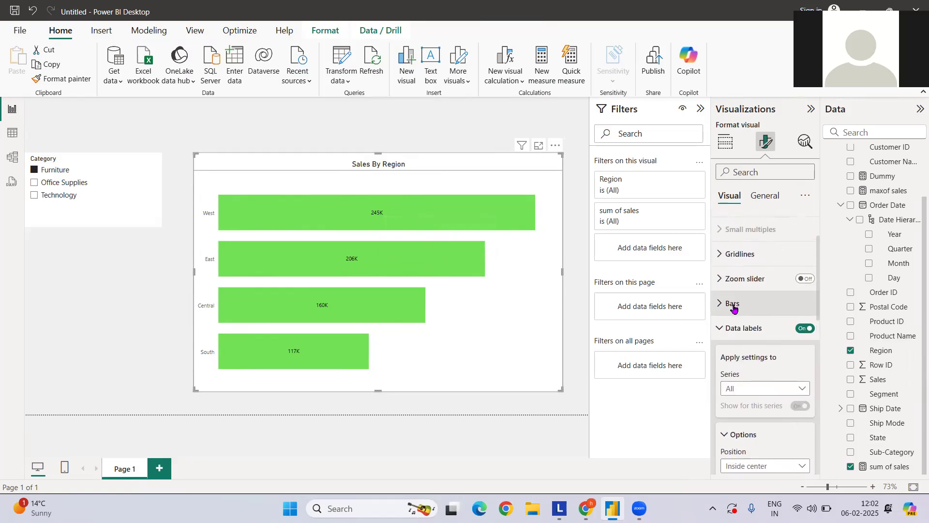
pyautogui.click(732, 303)
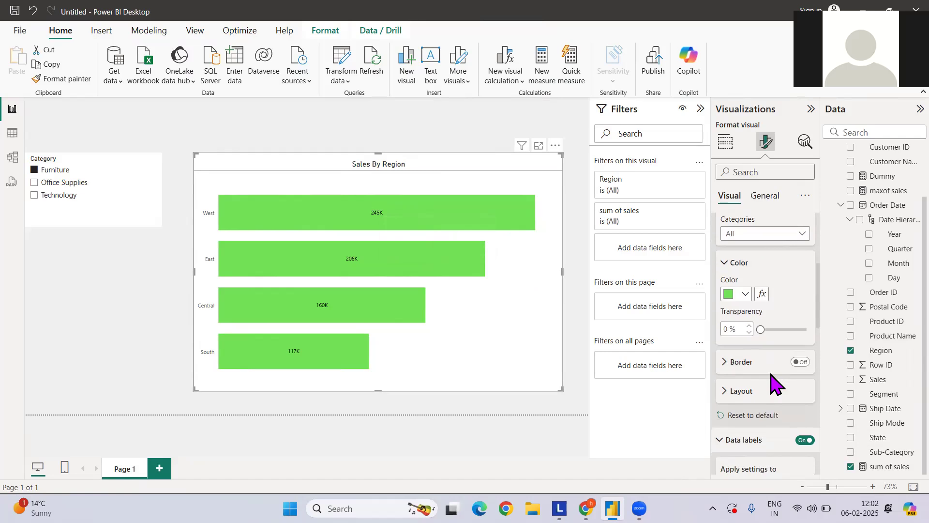
pyautogui.click(739, 390)
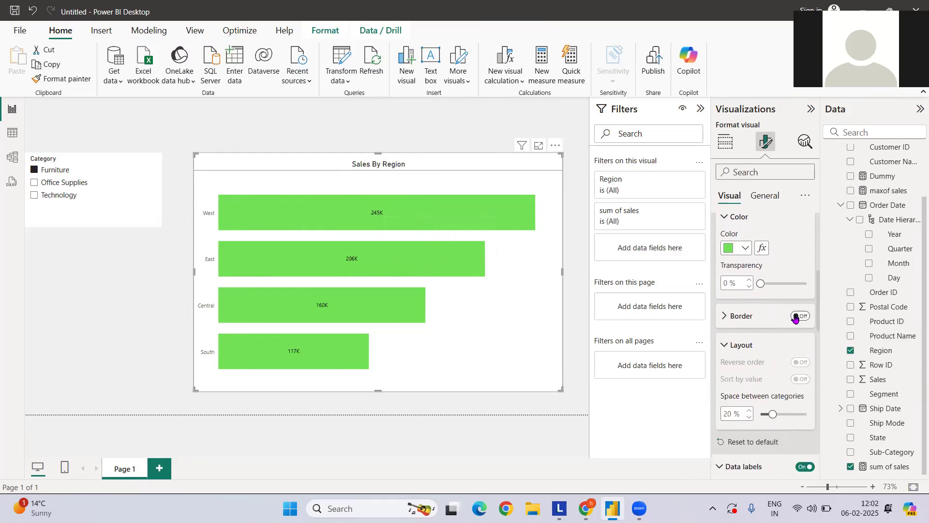
pyautogui.click(799, 316)
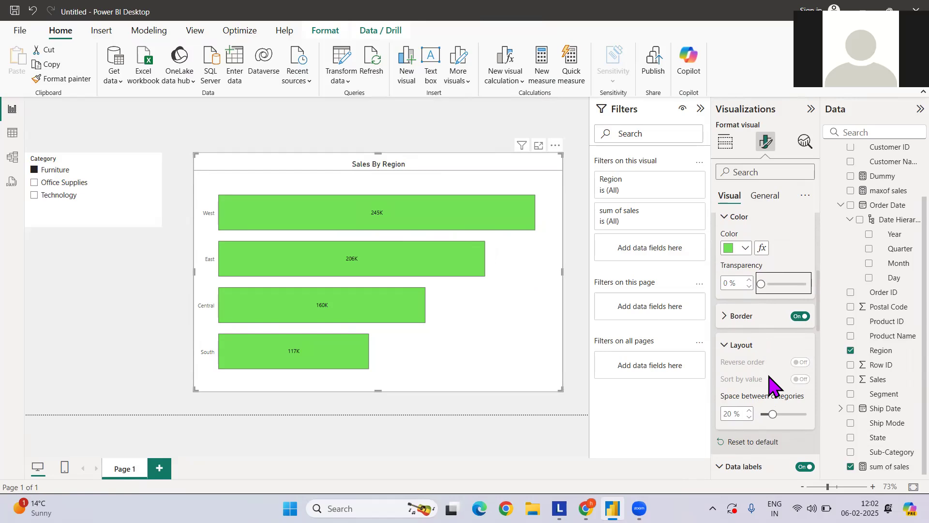
pyautogui.click(738, 216)
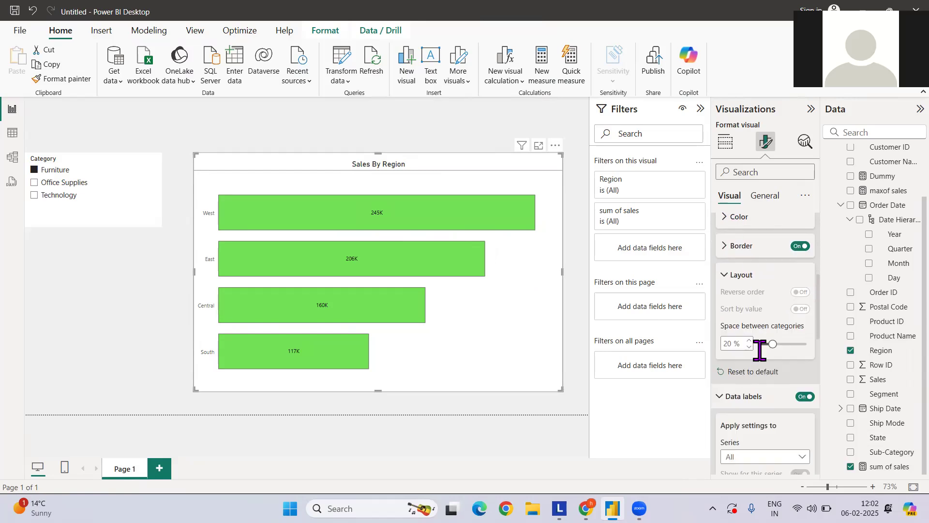
pyautogui.scroll(-3)
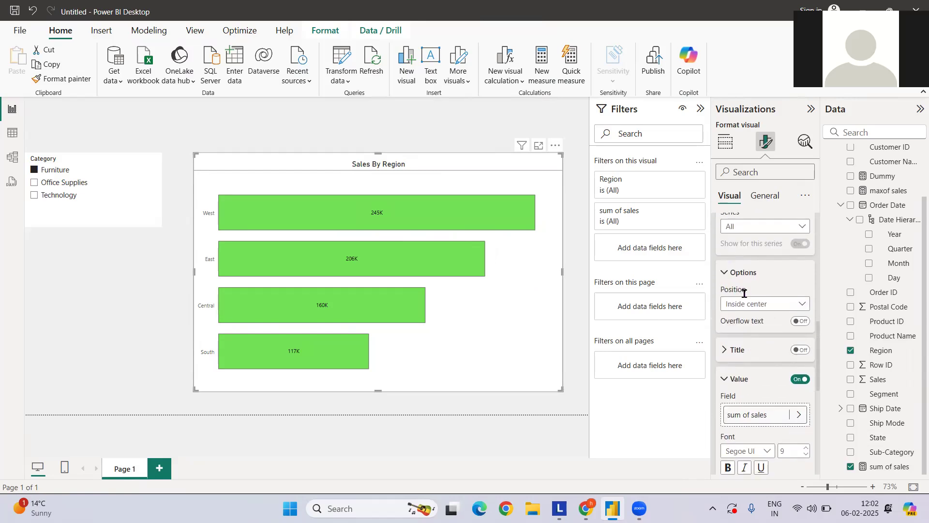
# Move value labels to the bar base and deselect Furniture in the slicer, West showing 0.71M.
pyautogui.click(765, 303)
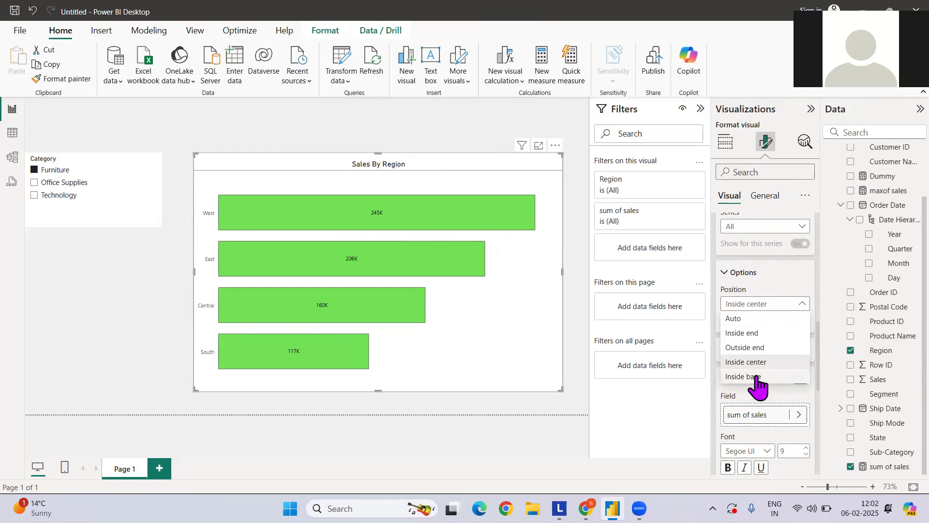
pyautogui.click(748, 375)
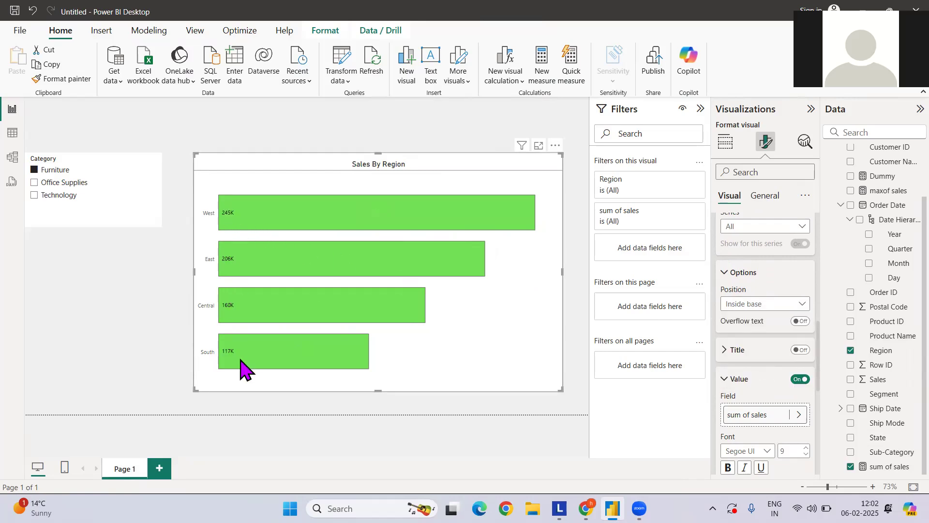
pyautogui.moveTo(229, 255)
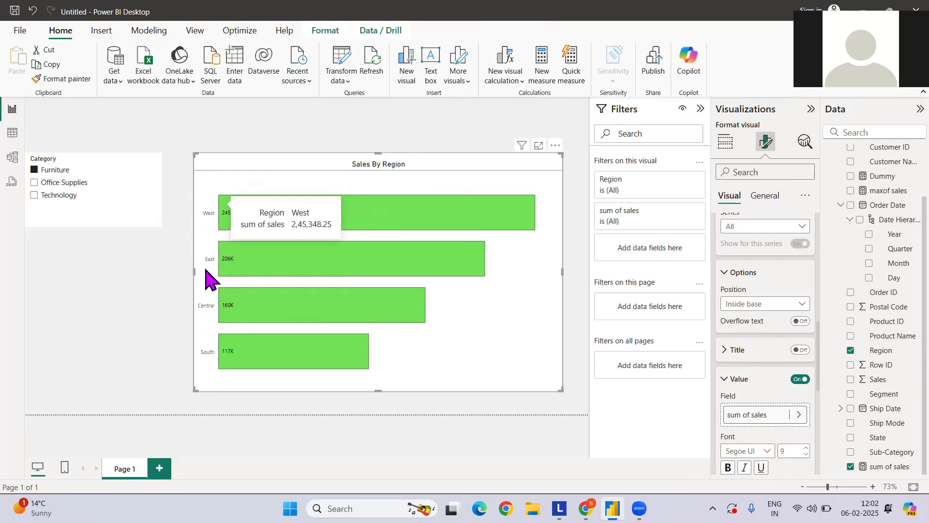
pyautogui.moveTo(232, 228)
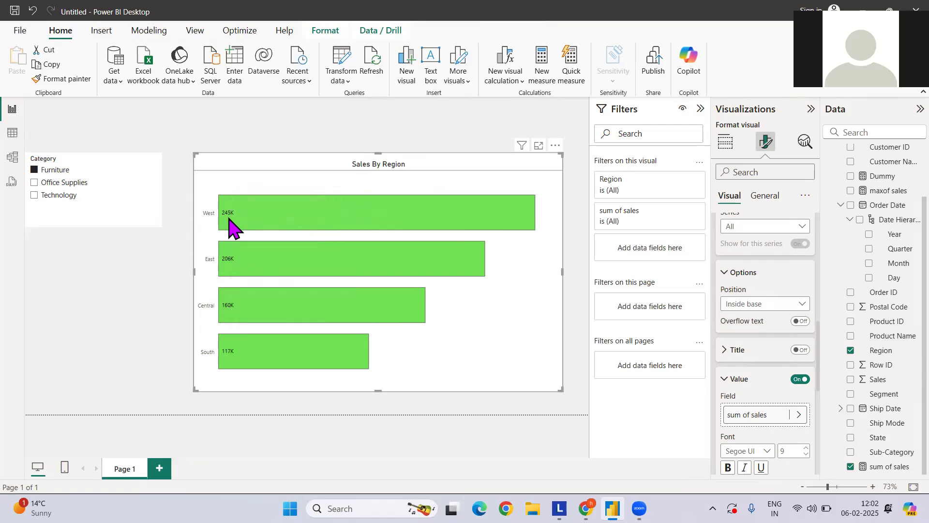
pyautogui.moveTo(483, 291)
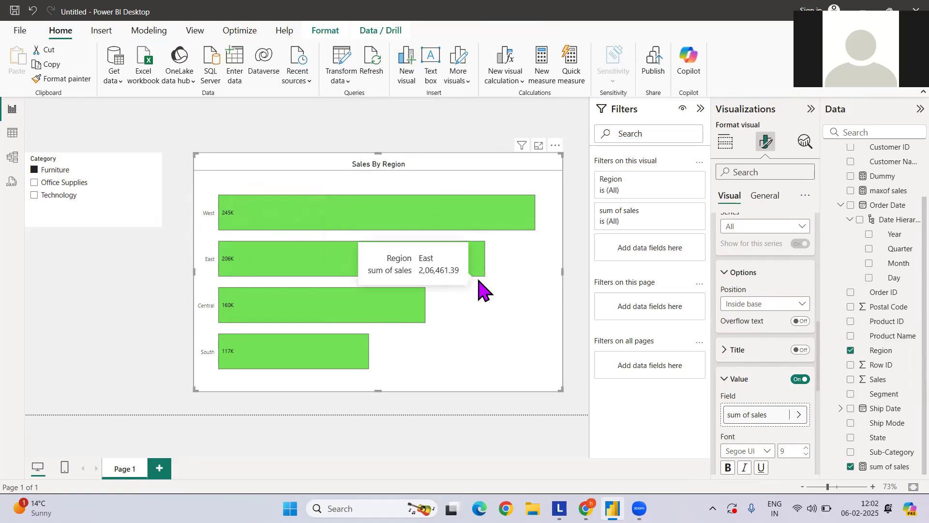
pyautogui.moveTo(92, 186)
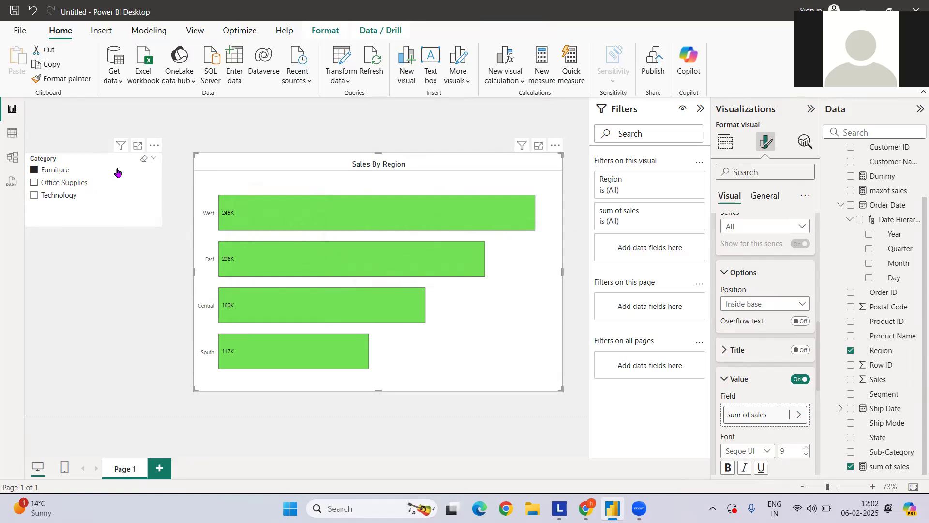
pyautogui.click(93, 190)
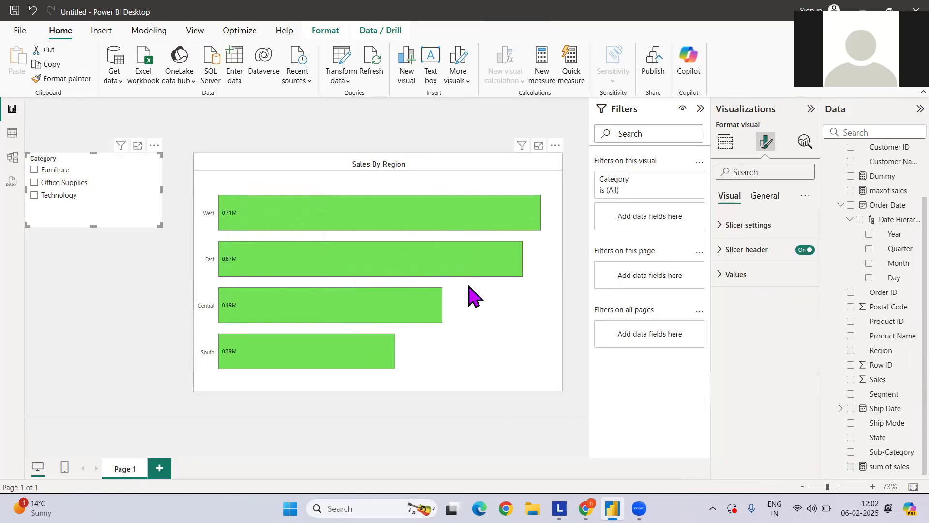
# Set the data label Position to Outside end on the Sales By Region chart.
pyautogui.click(475, 297)
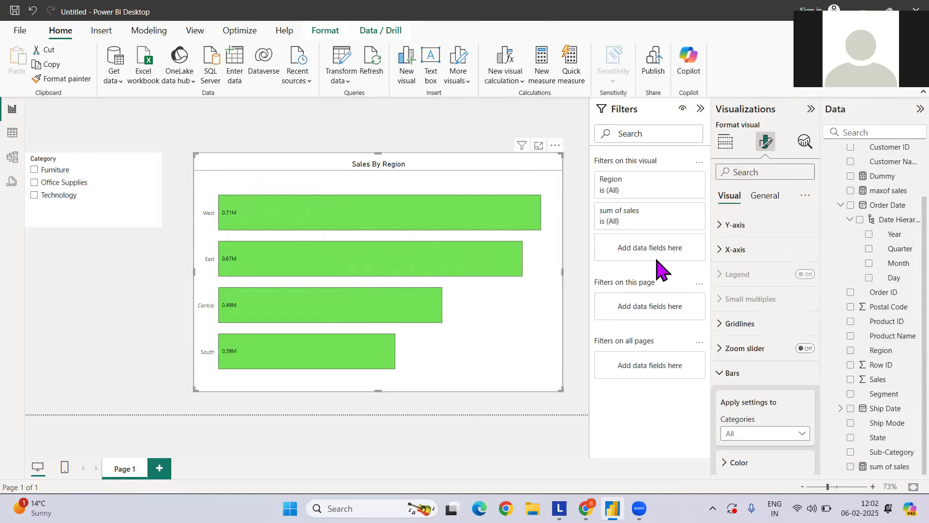
pyautogui.scroll(-3)
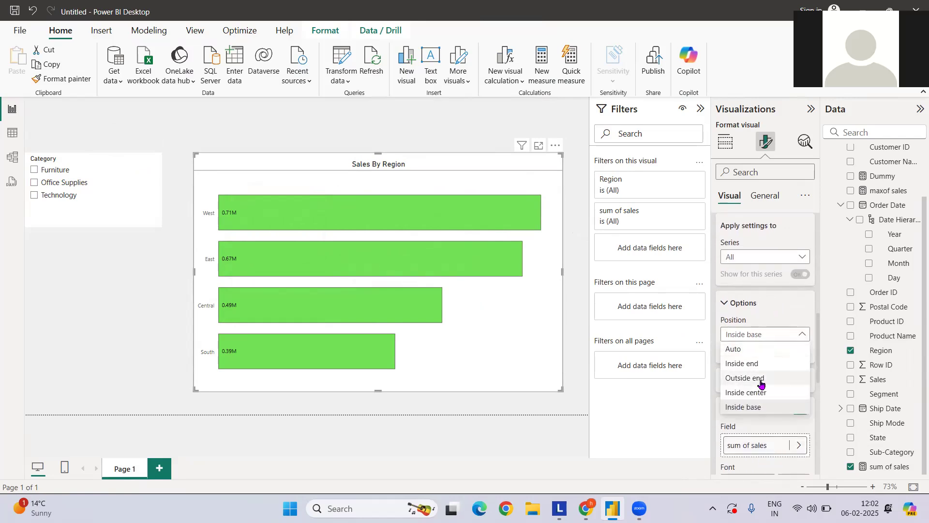
pyautogui.click(746, 377)
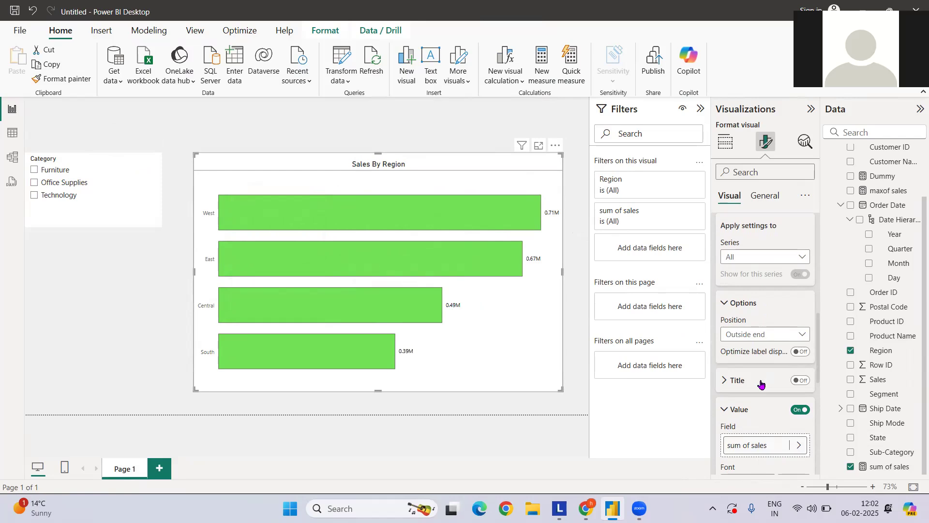
pyautogui.moveTo(766, 384)
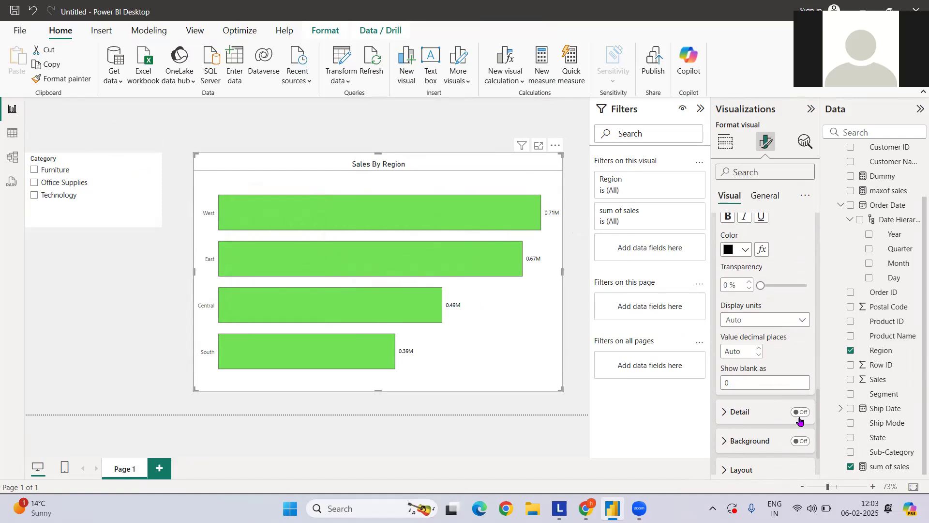
# Enable a background on the value labels and set its colour to white.
pyautogui.click(800, 411)
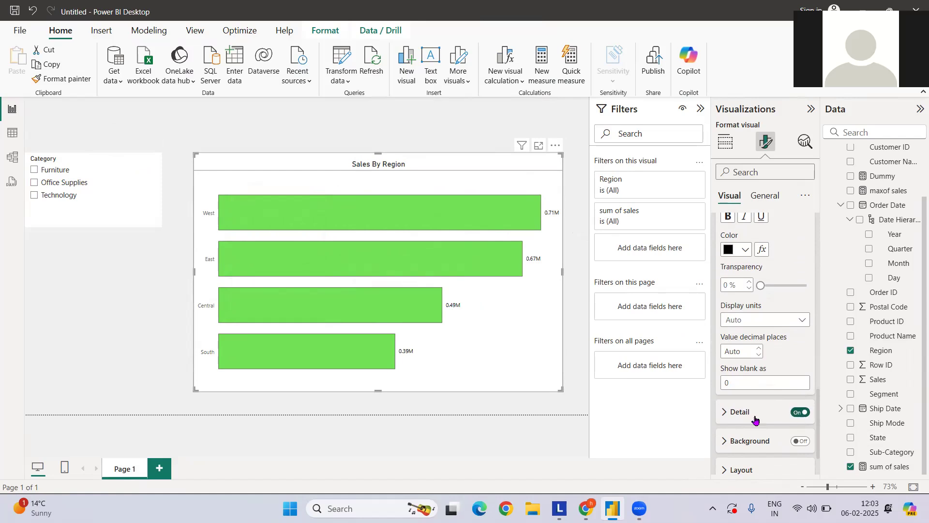
pyautogui.click(800, 411)
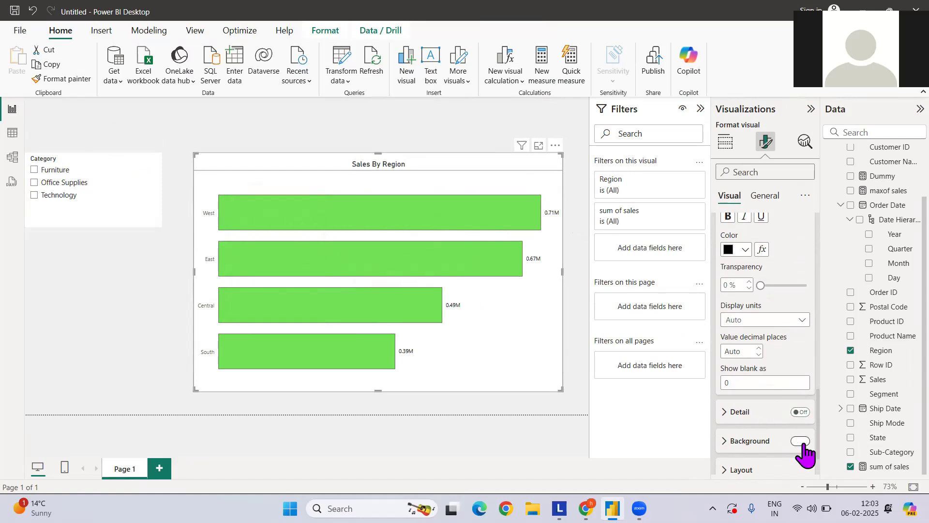
pyautogui.click(800, 440)
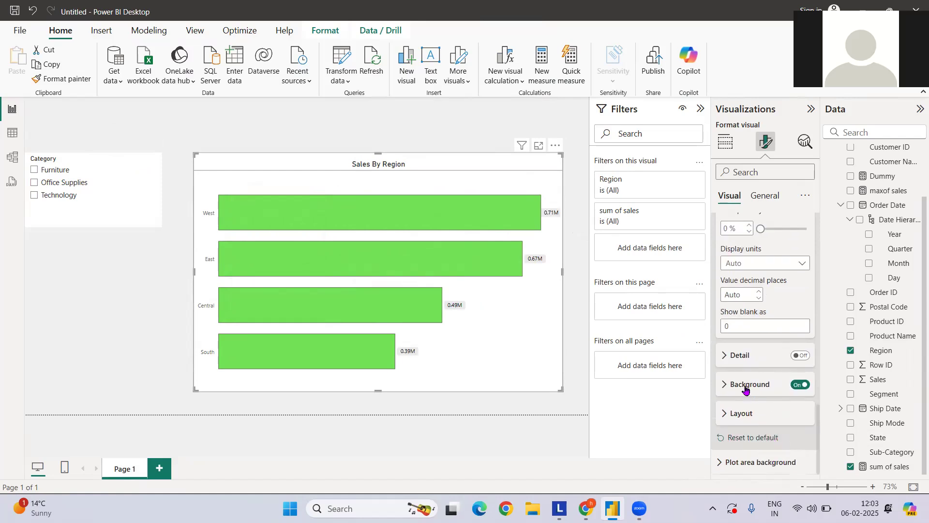
pyautogui.click(751, 384)
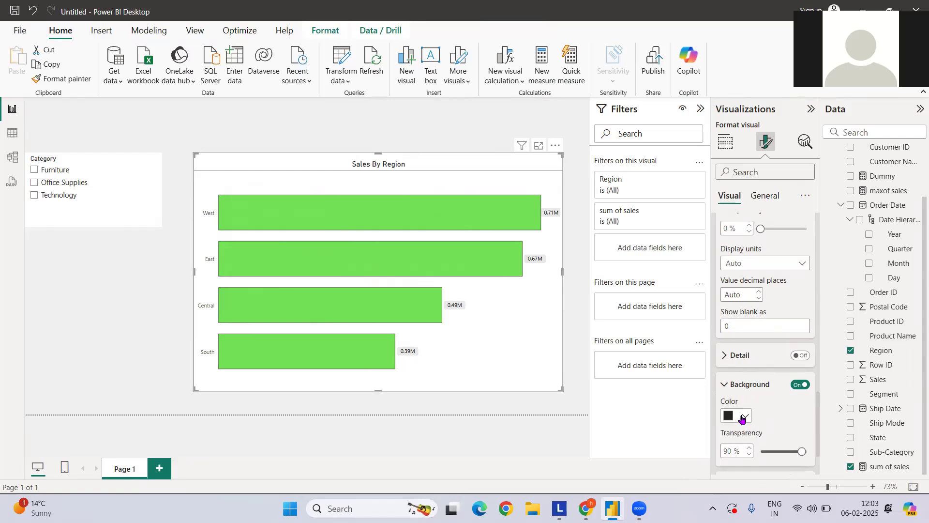
pyautogui.click(736, 416)
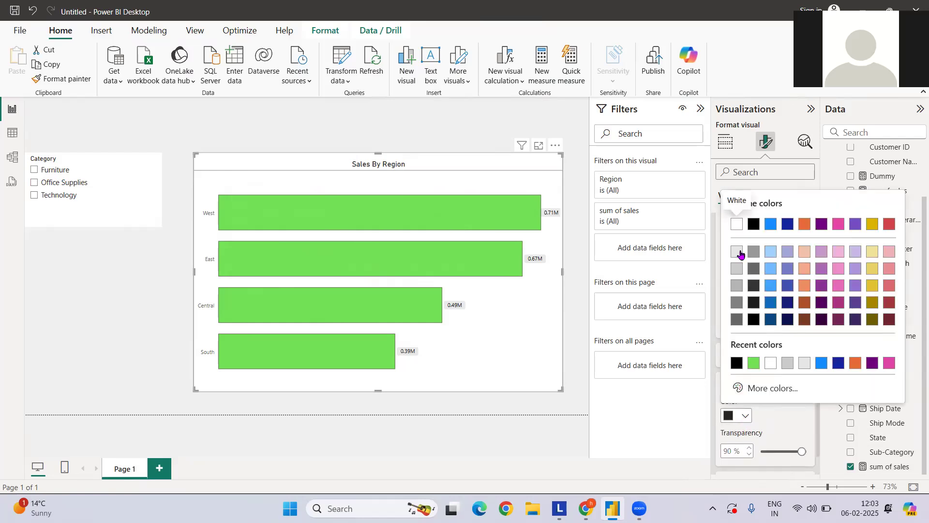
pyautogui.click(737, 224)
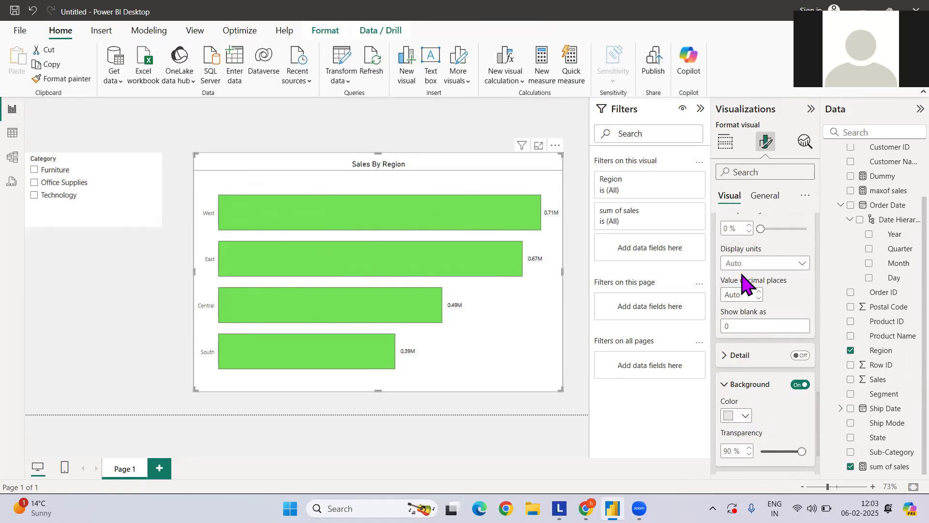
pyautogui.moveTo(791, 314)
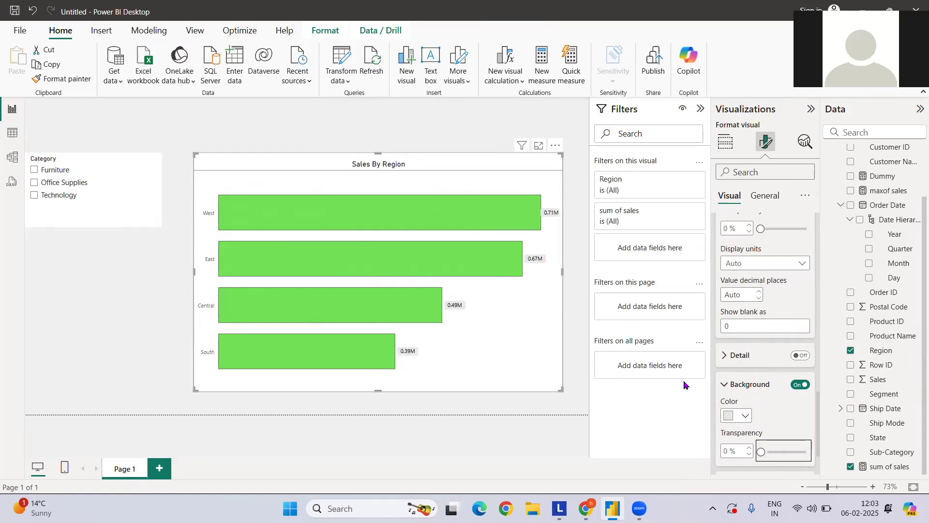
pyautogui.moveTo(541, 263)
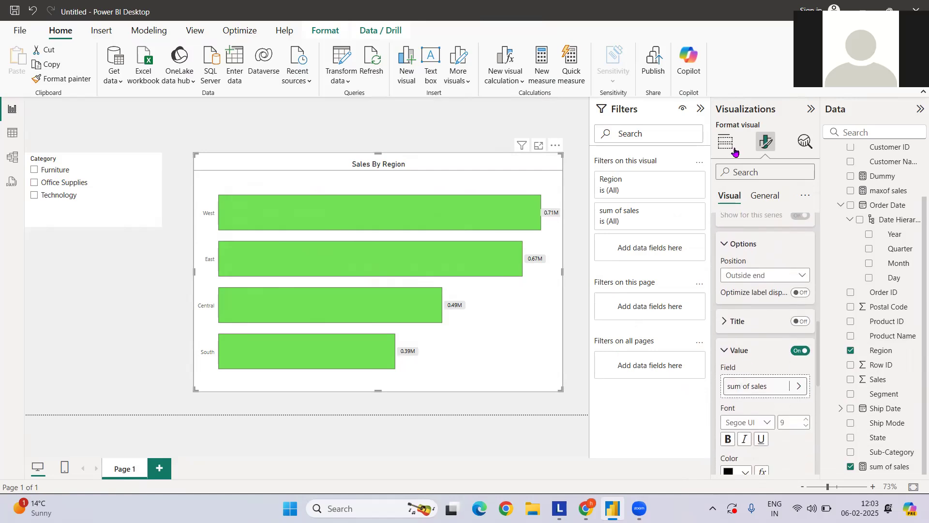
# Replace Region with Product Name on the chart axis and filter the slicer to Furniture.
pyautogui.click(725, 141)
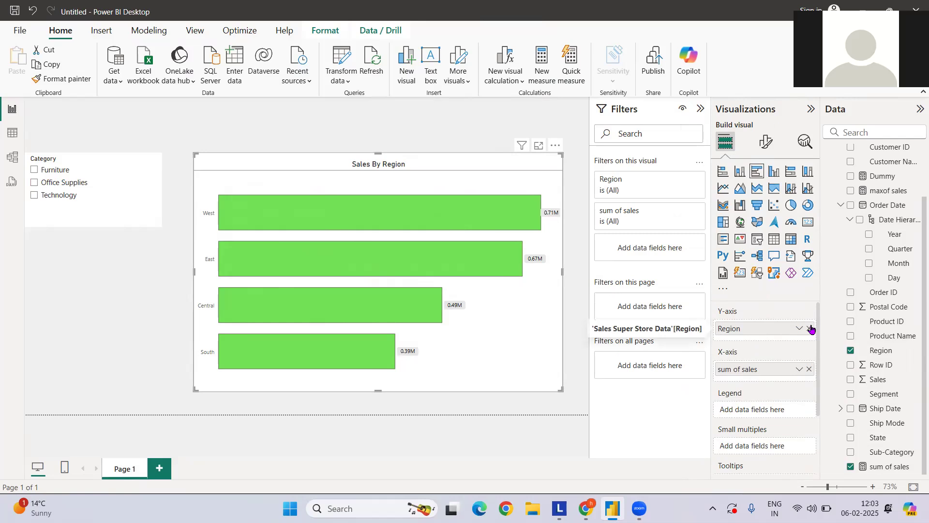
pyautogui.click(807, 328)
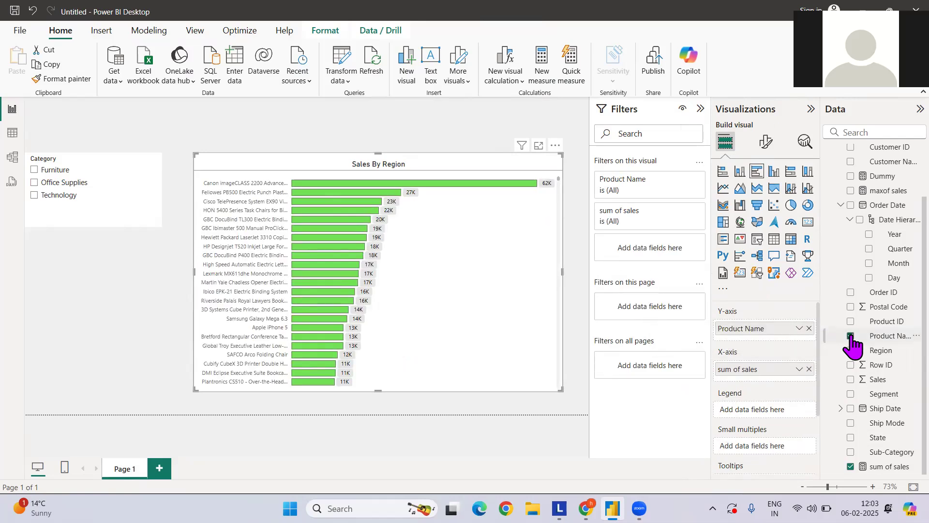
pyautogui.click(851, 336)
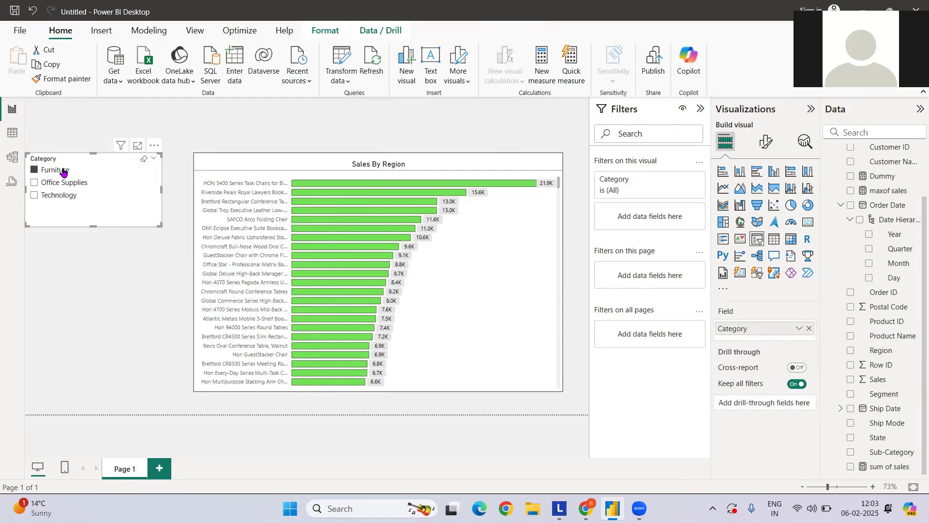
pyautogui.click(378, 267)
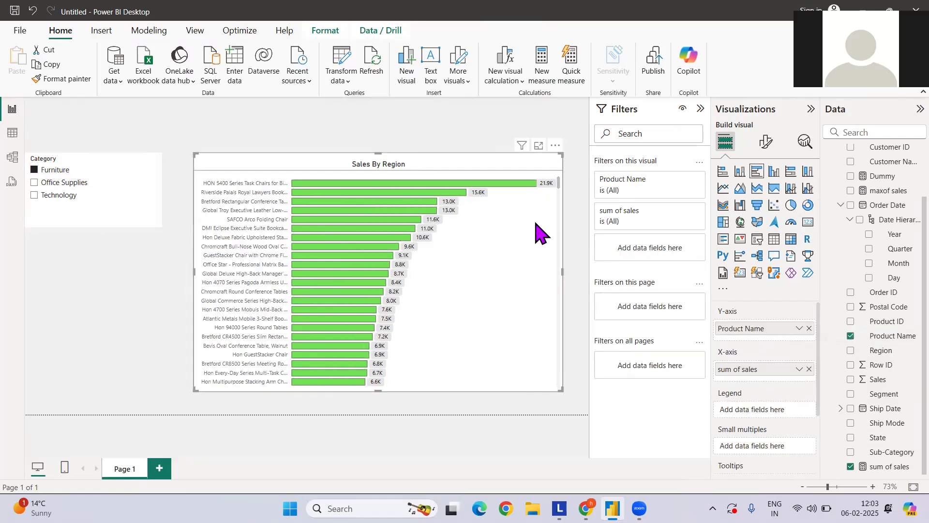
# Apply a Top N filter on Product Name keeping the top 5 by sum of sales.
pyautogui.click(645, 184)
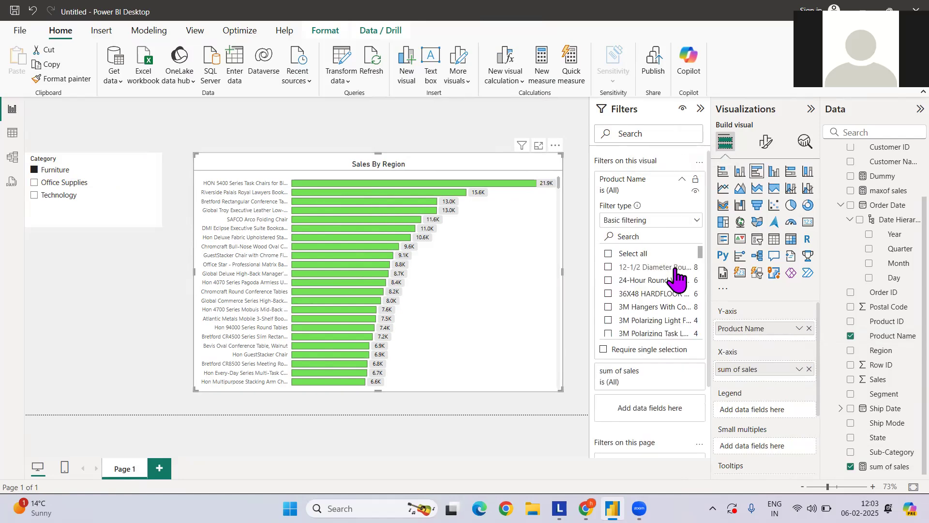
pyautogui.click(651, 219)
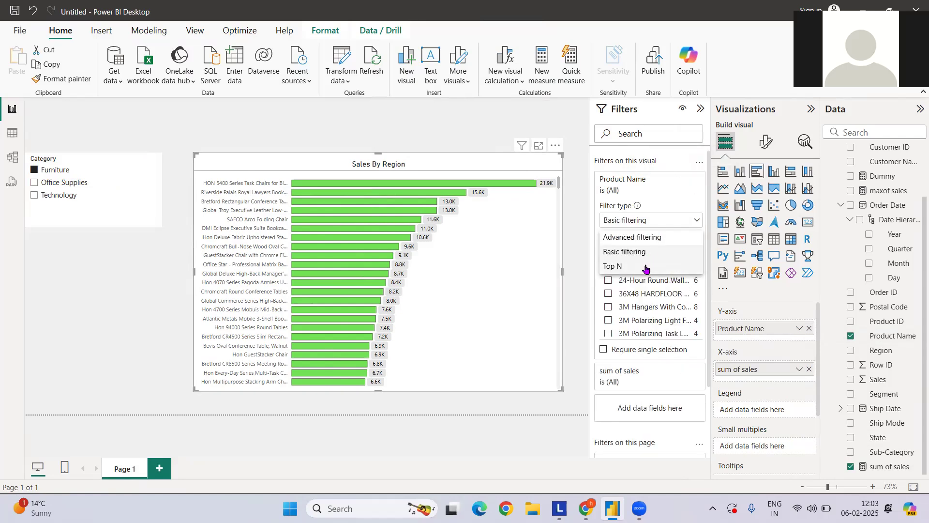
pyautogui.click(613, 266)
pyautogui.write('5')
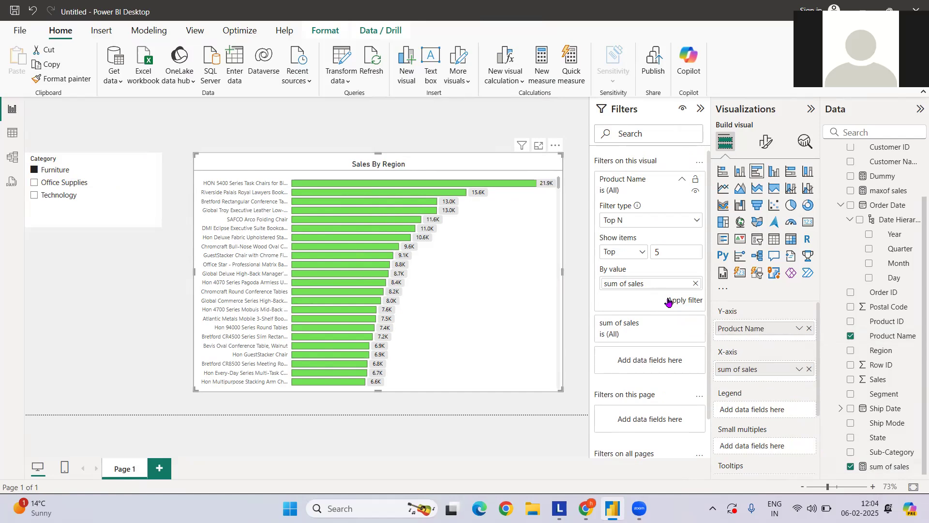
pyautogui.click(685, 300)
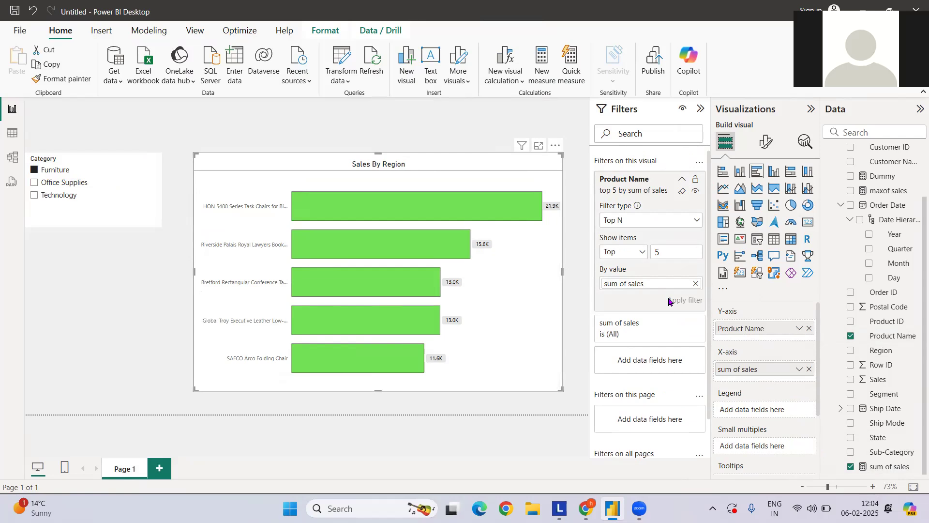
pyautogui.moveTo(765, 142)
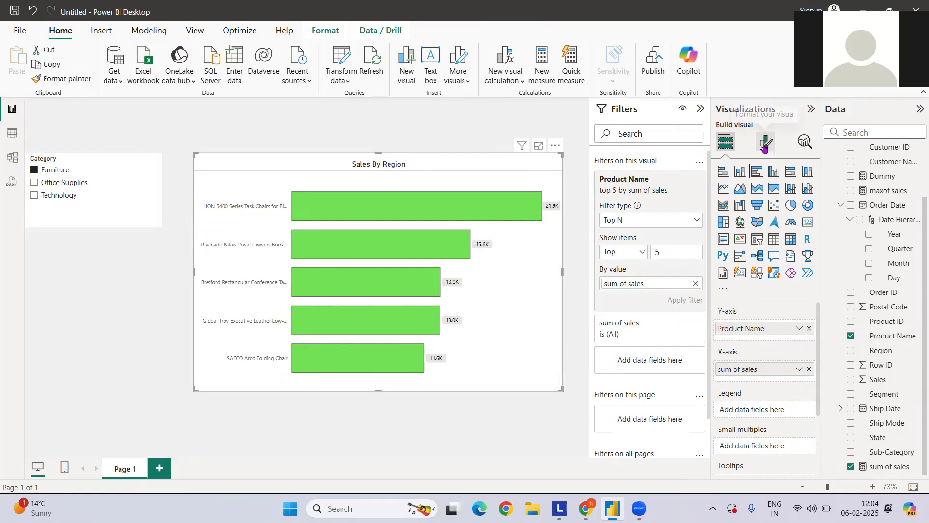
# Add the Dummy measure to the chart and target bar settings at the sum of sales series.
pyautogui.click(765, 141)
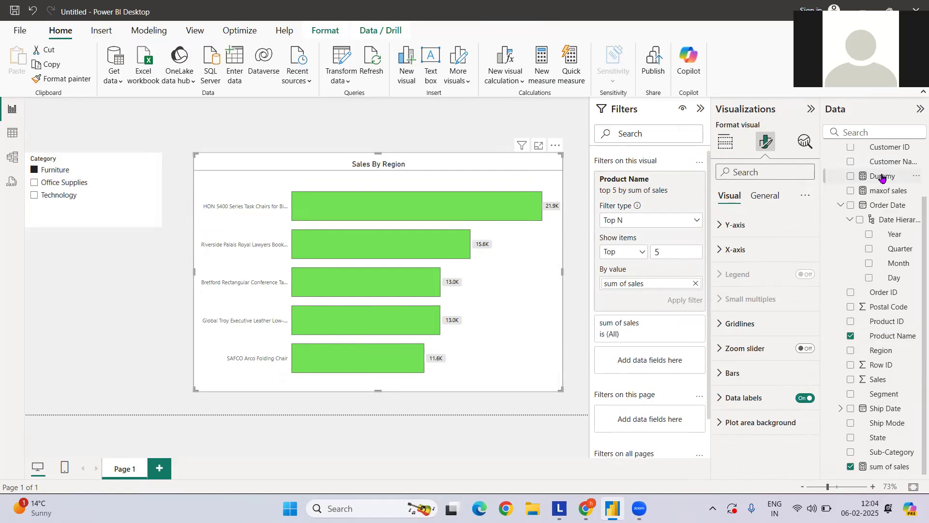
pyautogui.click(884, 176)
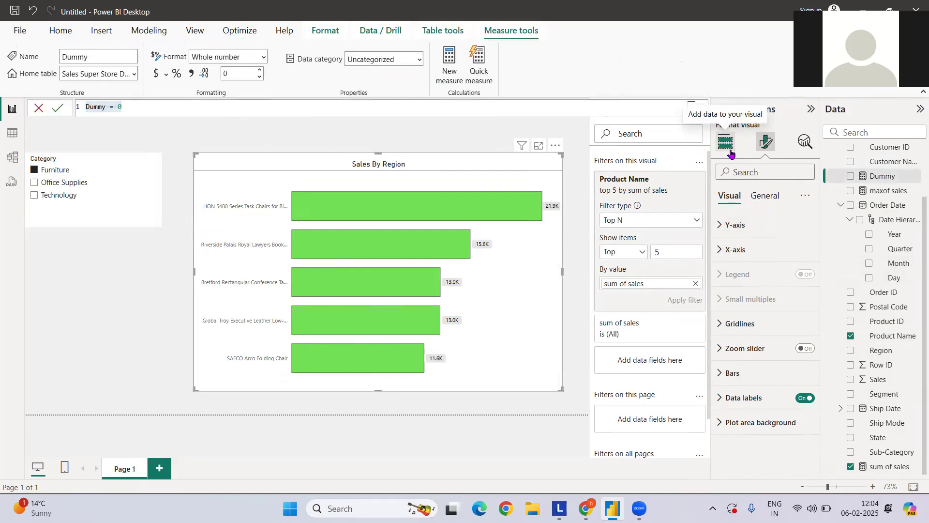
pyautogui.click(725, 141)
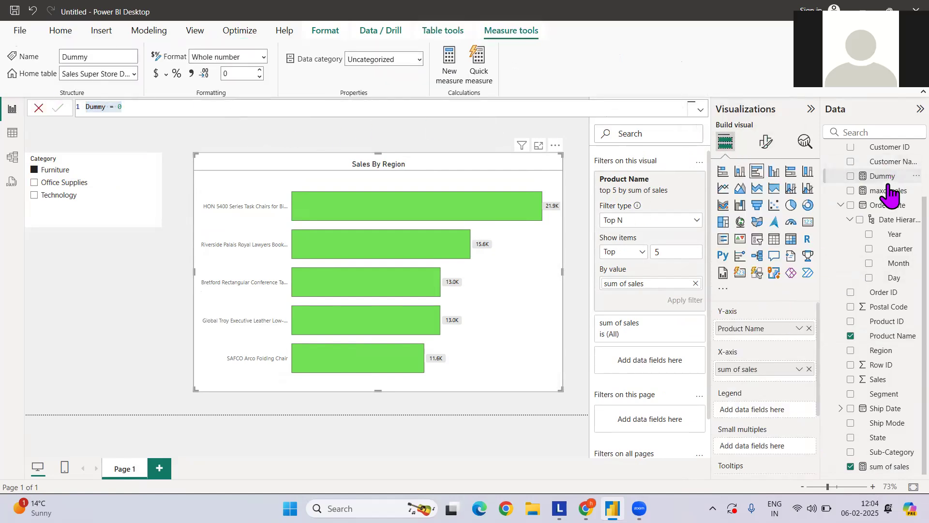
pyautogui.click(851, 175)
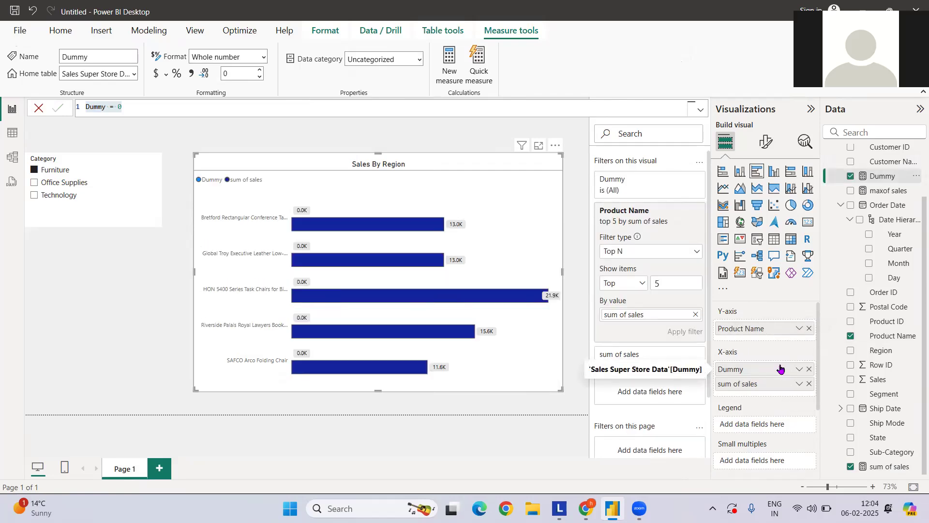
pyautogui.click(765, 141)
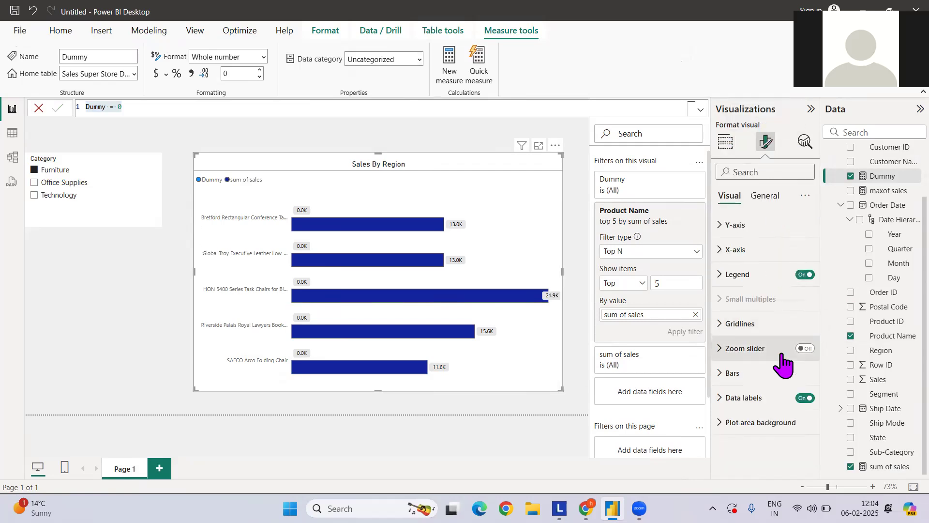
pyautogui.click(733, 373)
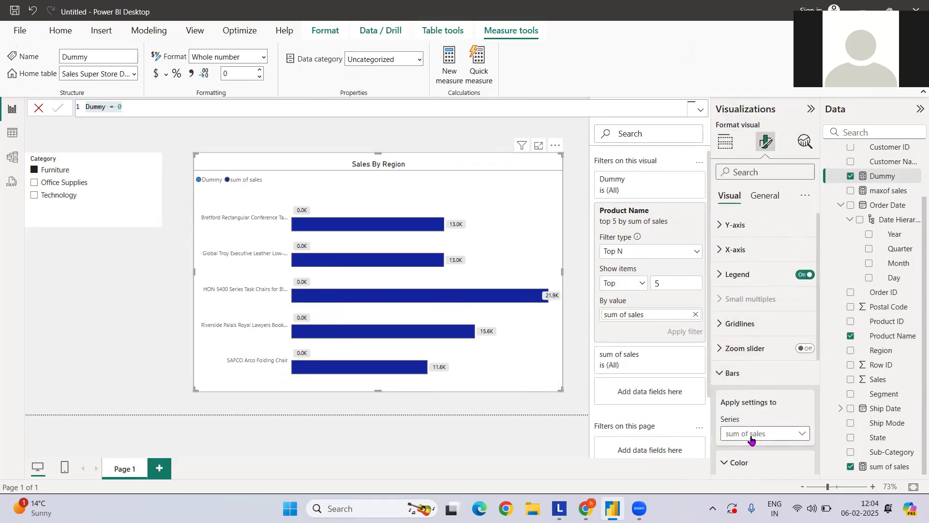
pyautogui.moveTo(759, 398)
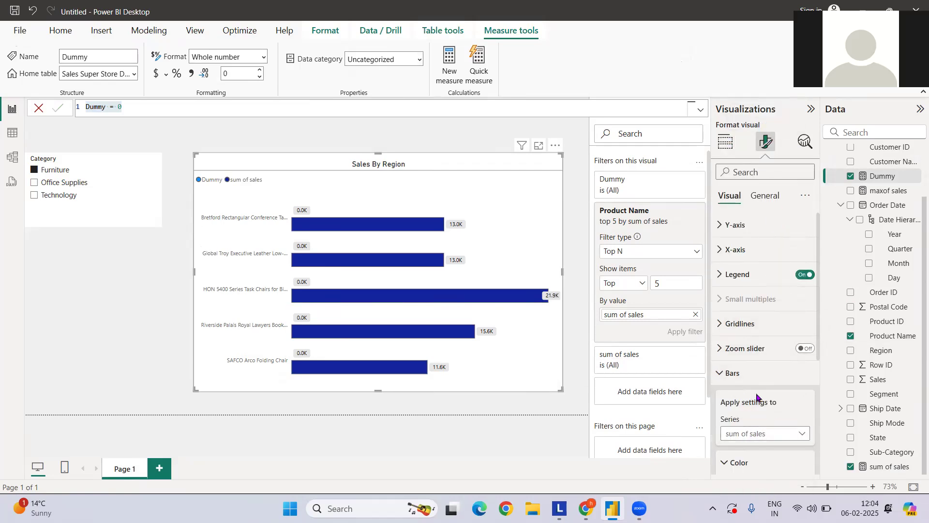
# Colour the sum of sales bars green and switch the legend off.
pyautogui.click(734, 435)
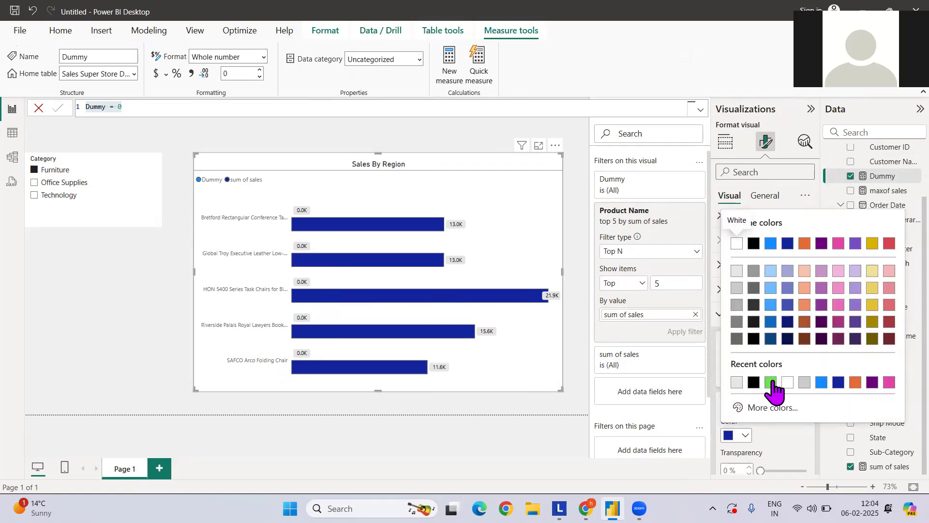
pyautogui.click(772, 383)
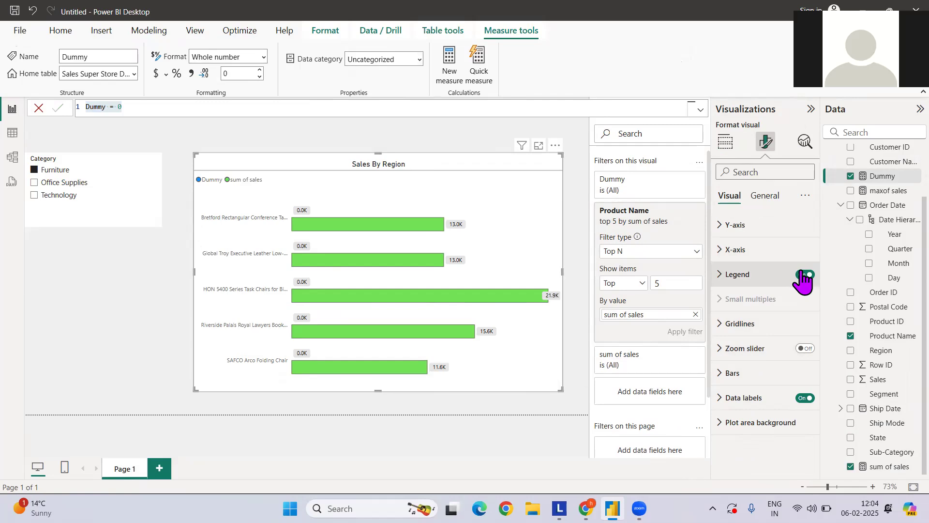
pyautogui.click(804, 274)
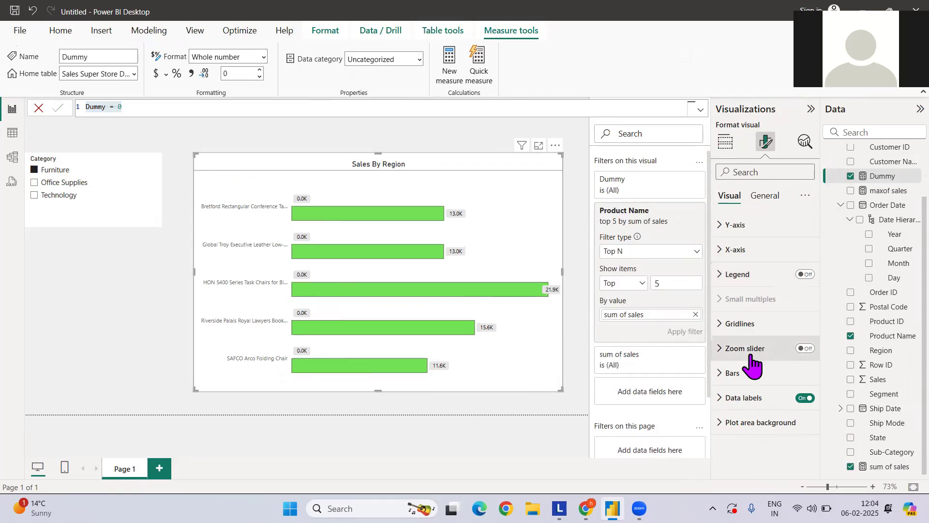
pyautogui.click(743, 397)
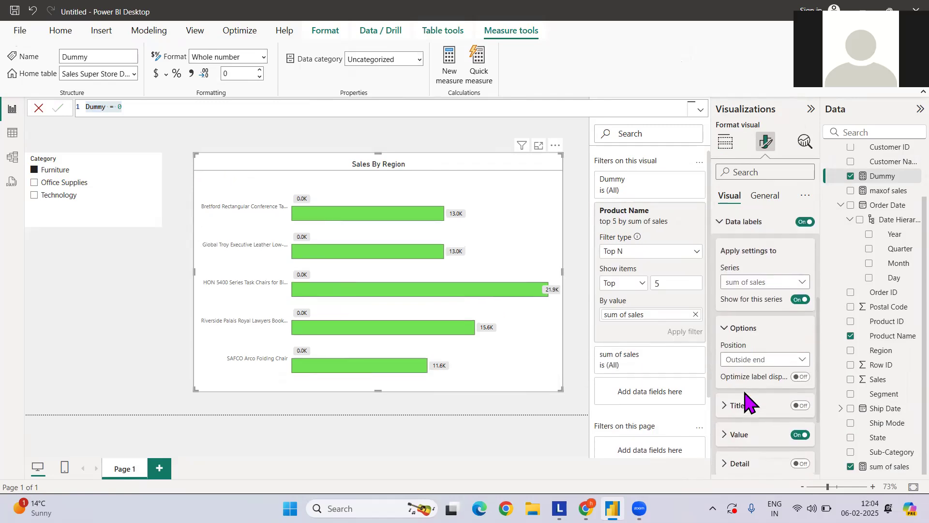
# Label the Dummy series with First Product Name so each bar shows its product name.
pyautogui.click(765, 279)
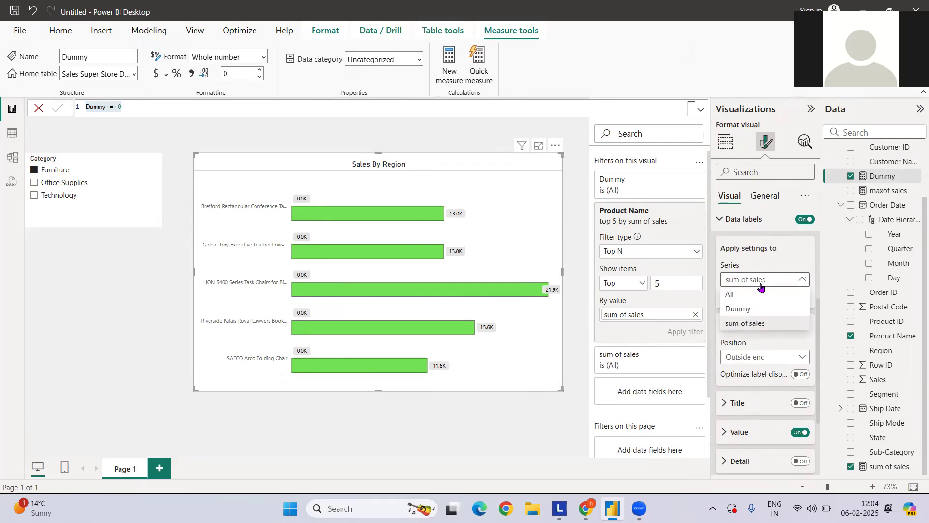
pyautogui.click(739, 308)
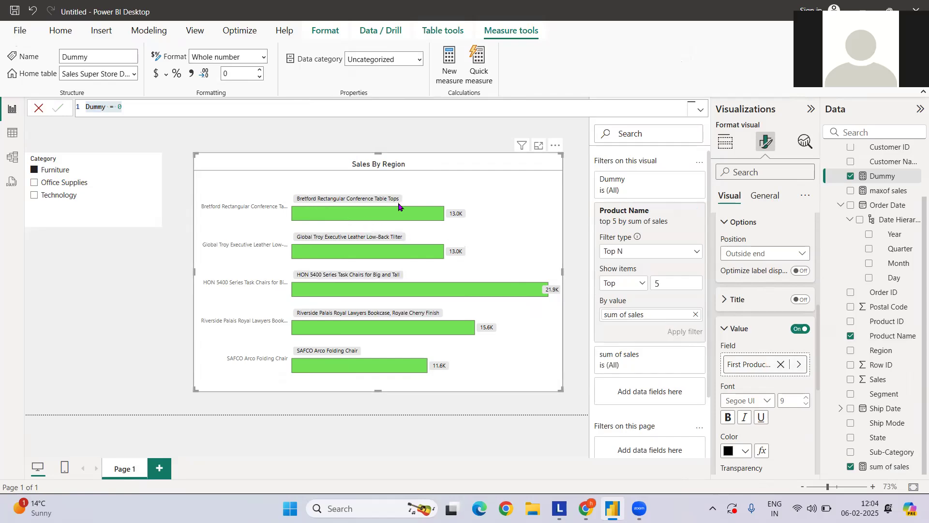
pyautogui.moveTo(260, 205)
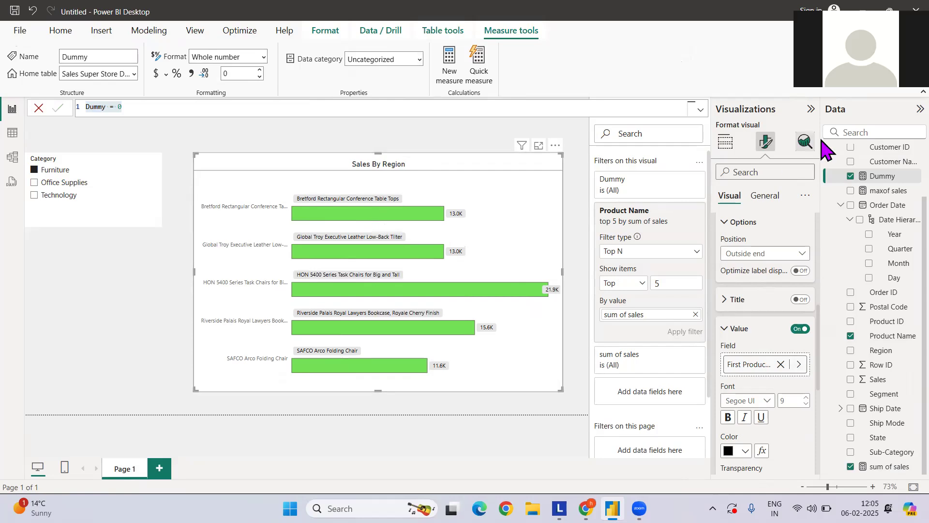
pyautogui.click(725, 141)
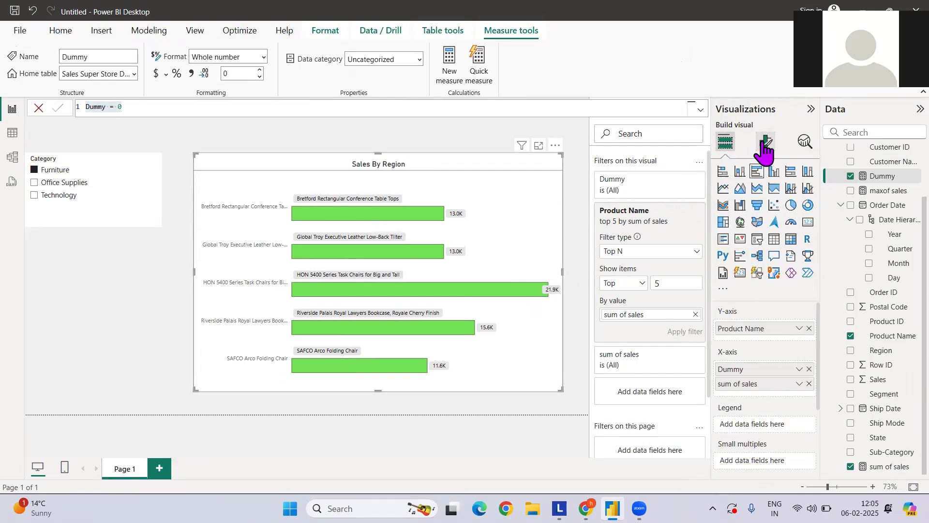
# Hide the Y-axis product name values and shorten the chart.
pyautogui.click(765, 141)
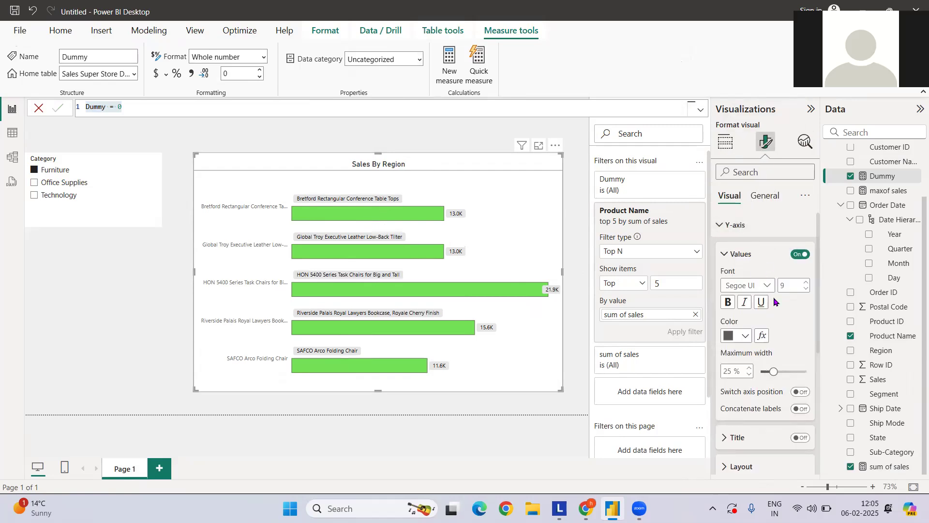
pyautogui.click(800, 253)
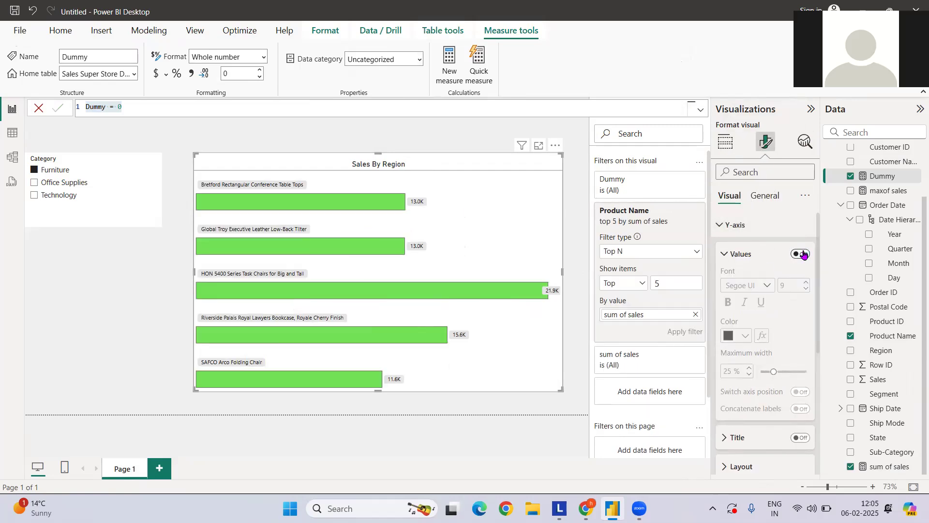
pyautogui.click(800, 253)
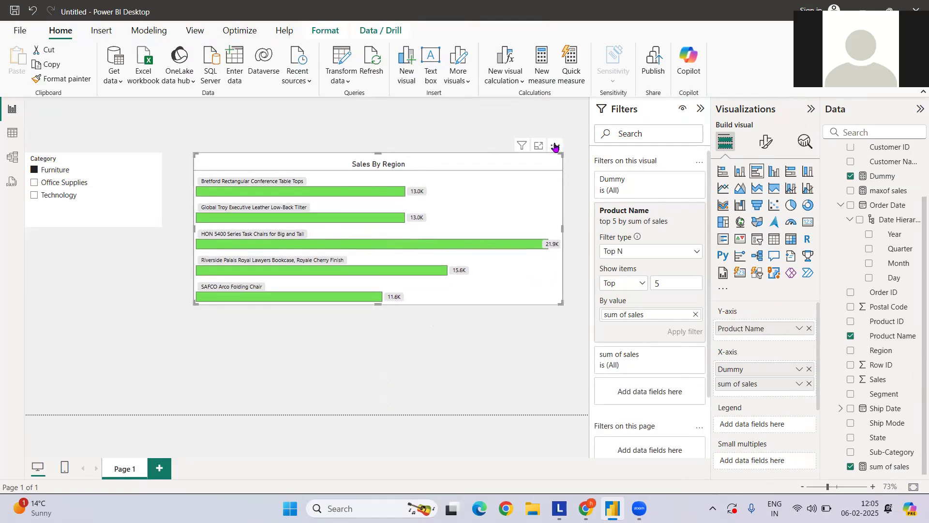
# Sort the chart axis by sum of sales, largest first.
pyautogui.click(555, 146)
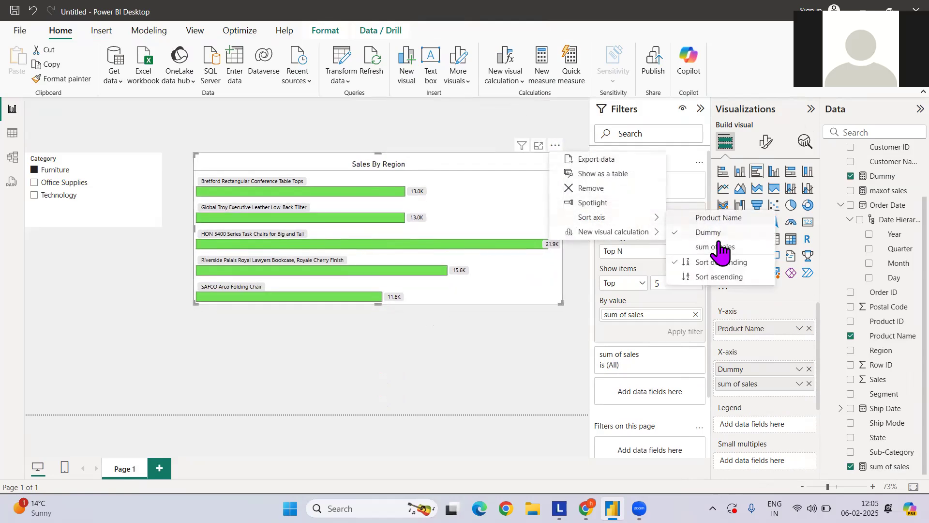
pyautogui.click(719, 276)
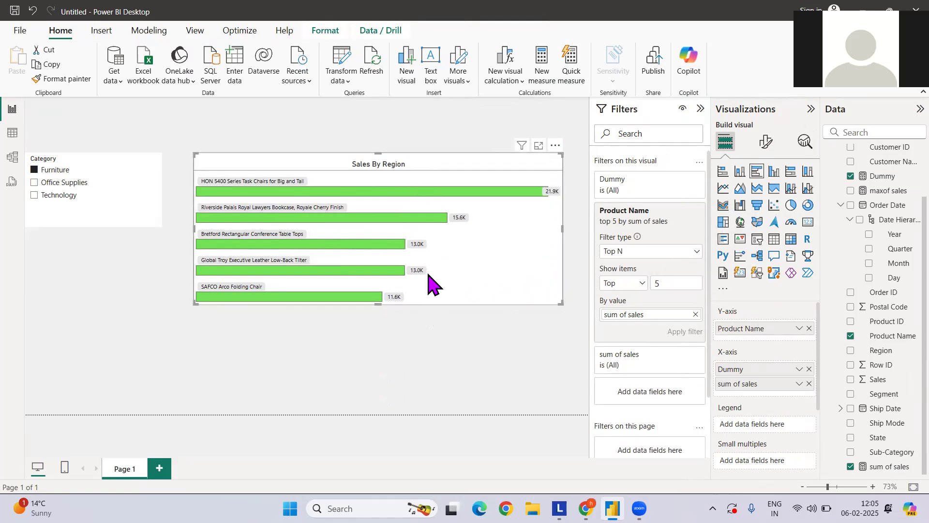
pyautogui.click(765, 141)
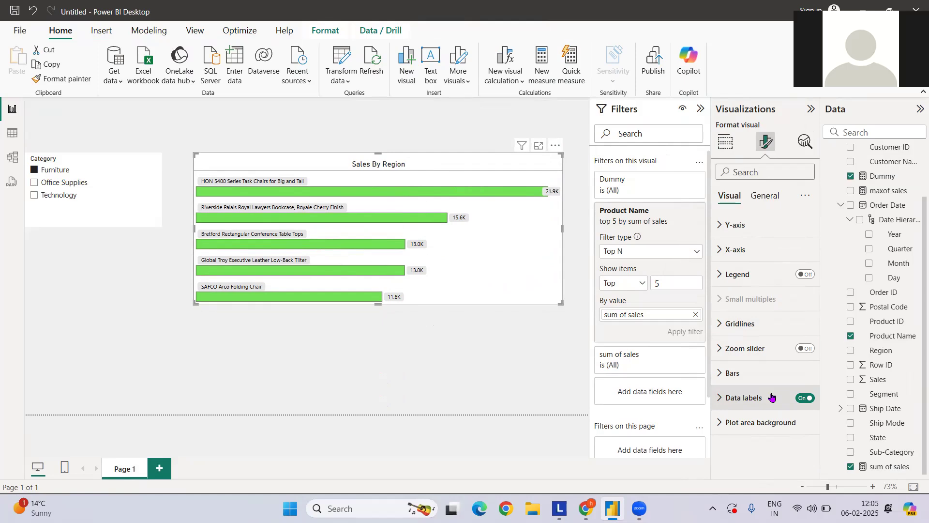
# Turn off the label background and make the product-name value labels bold.
pyautogui.click(744, 397)
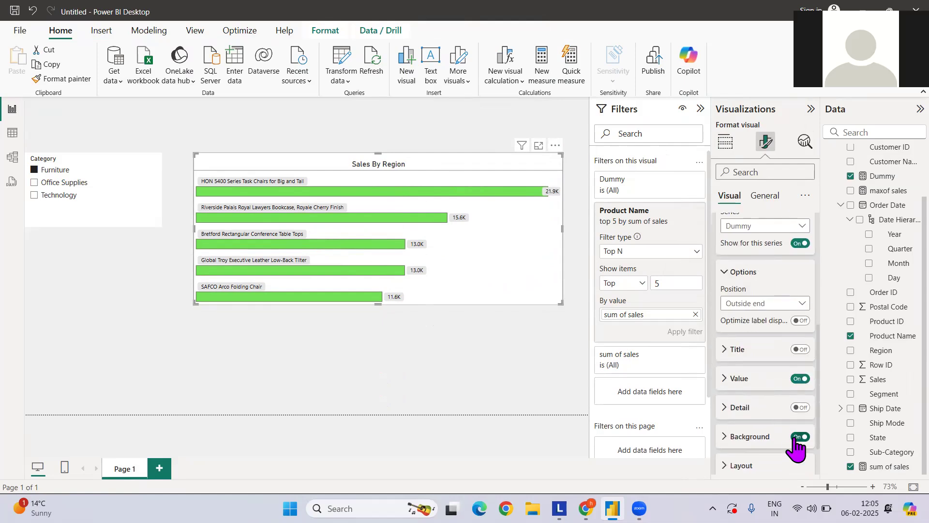
pyautogui.click(799, 437)
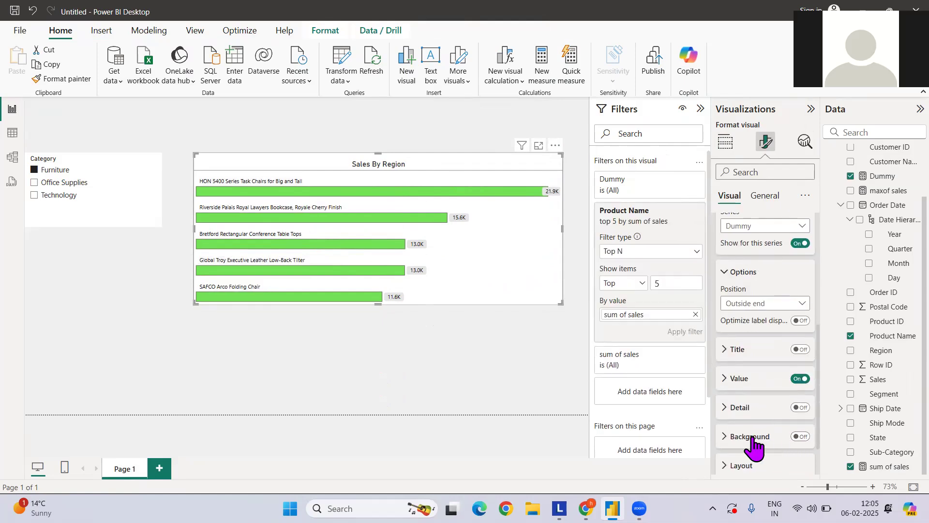
pyautogui.click(739, 377)
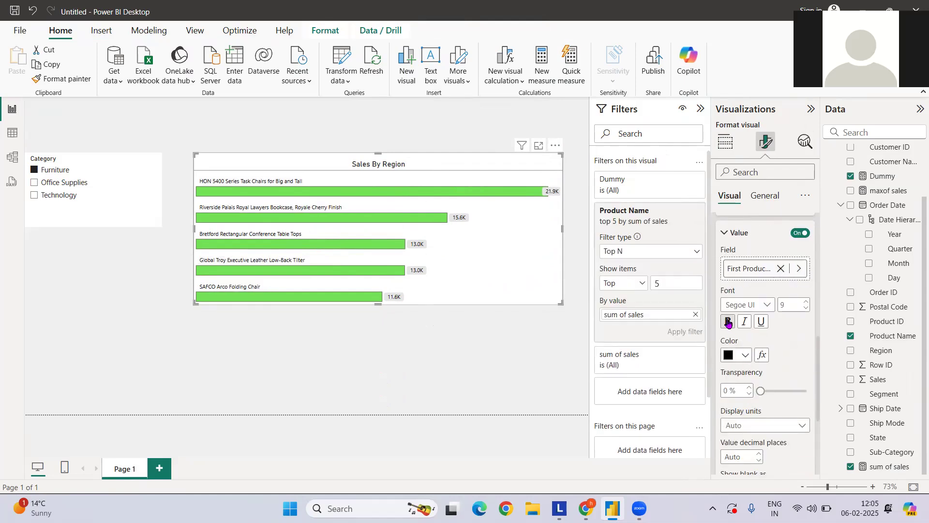
pyautogui.click(728, 321)
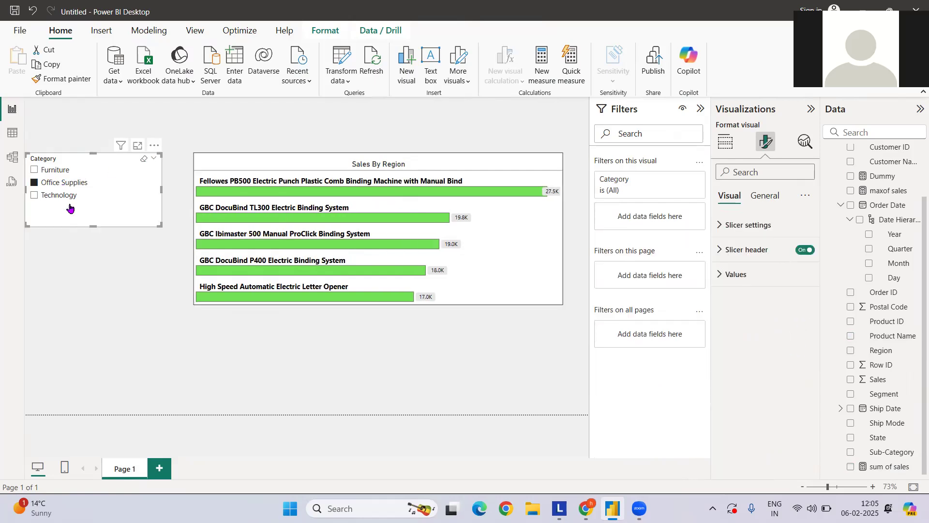
# Select Technology in the Category slicer to show its top five products.
pyautogui.click(34, 195)
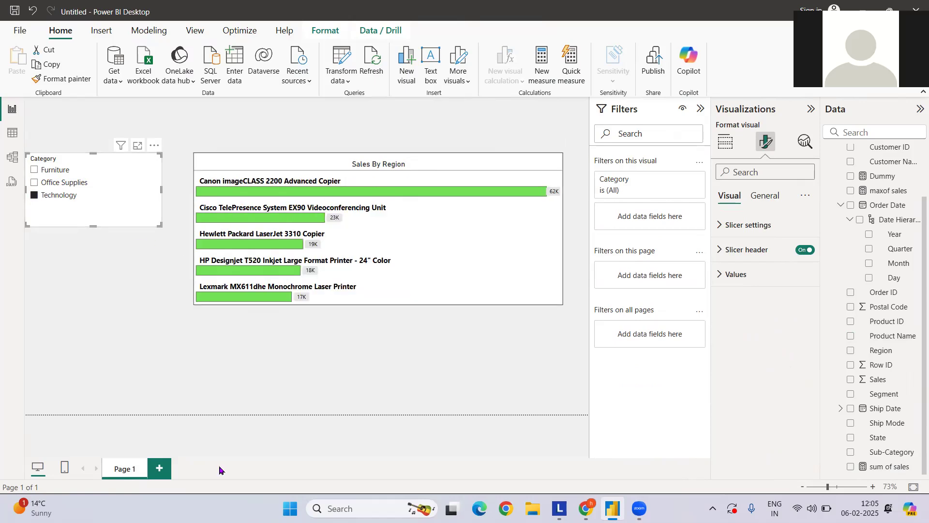
pyautogui.moveTo(500, 284)
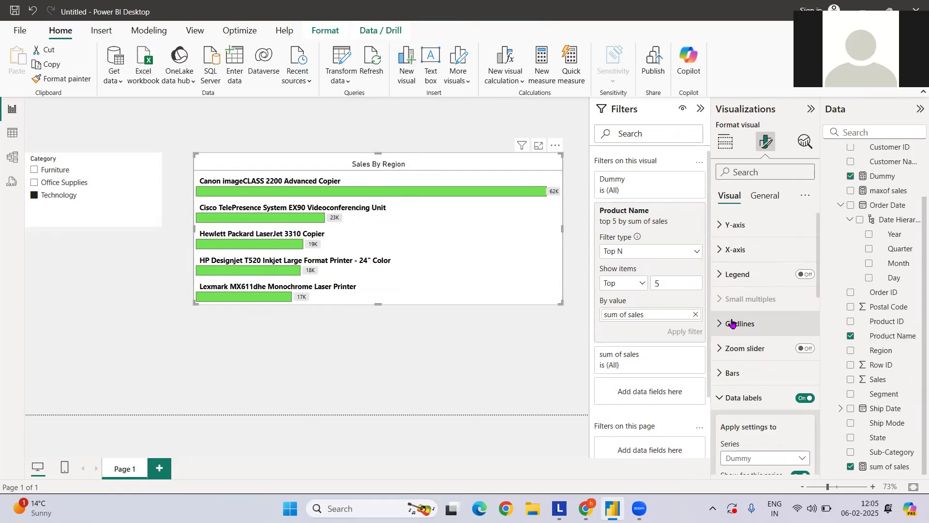
# Reach the Bars colour settings for the sum of sales series and set transparency to 9%.
pyautogui.click(738, 323)
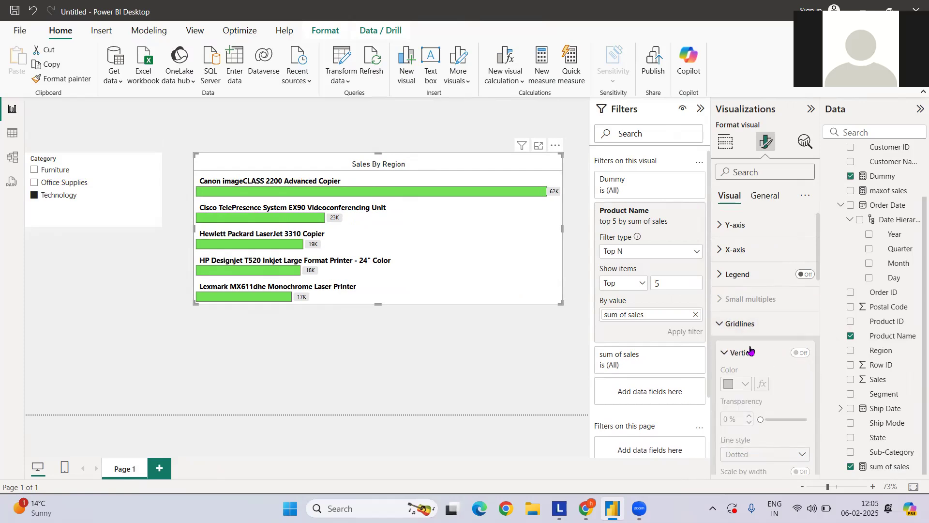
pyautogui.scroll(-3)
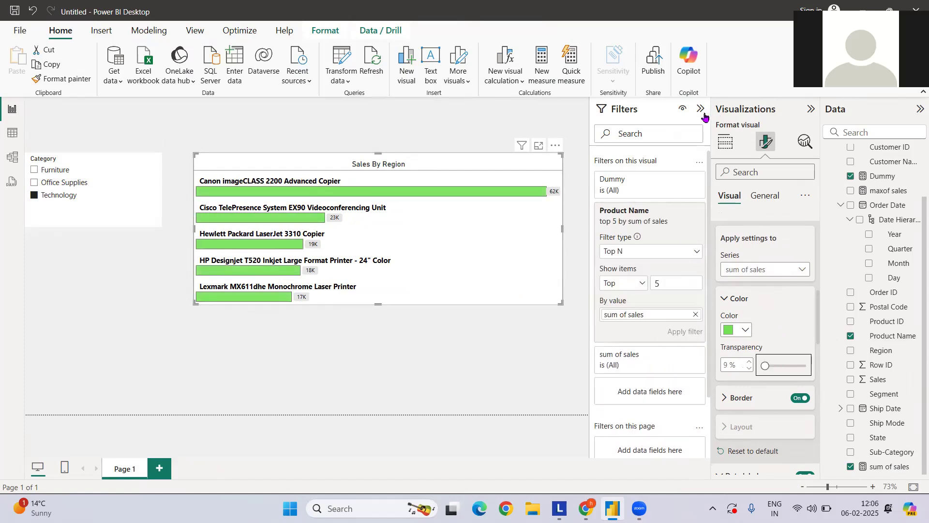
pyautogui.moveTo(810, 113)
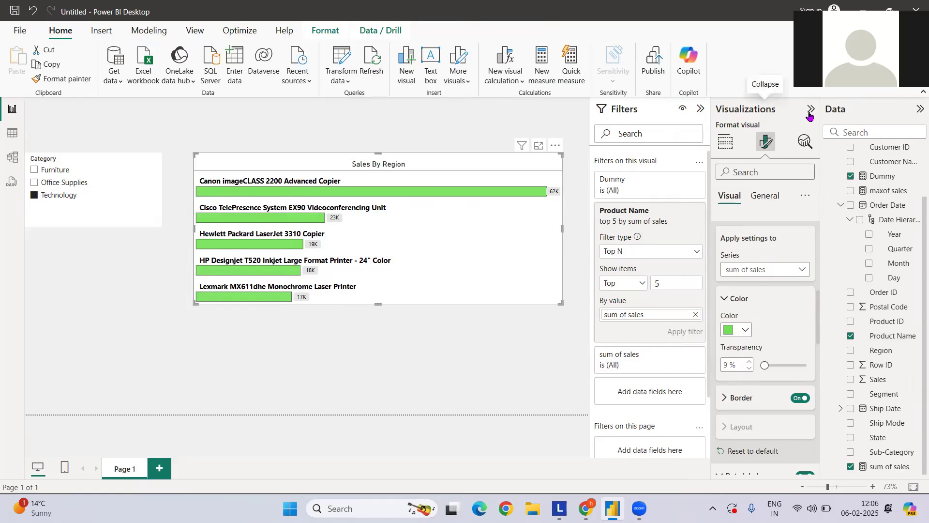
# Collapse the Visualizations, Data and Filters panes so the report canvas widens.
pyautogui.click(812, 109)
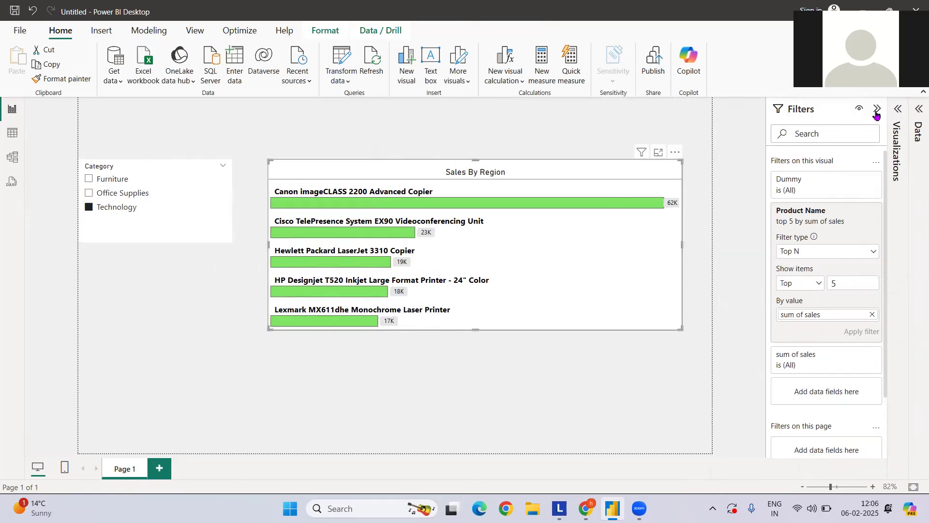
pyautogui.click(878, 109)
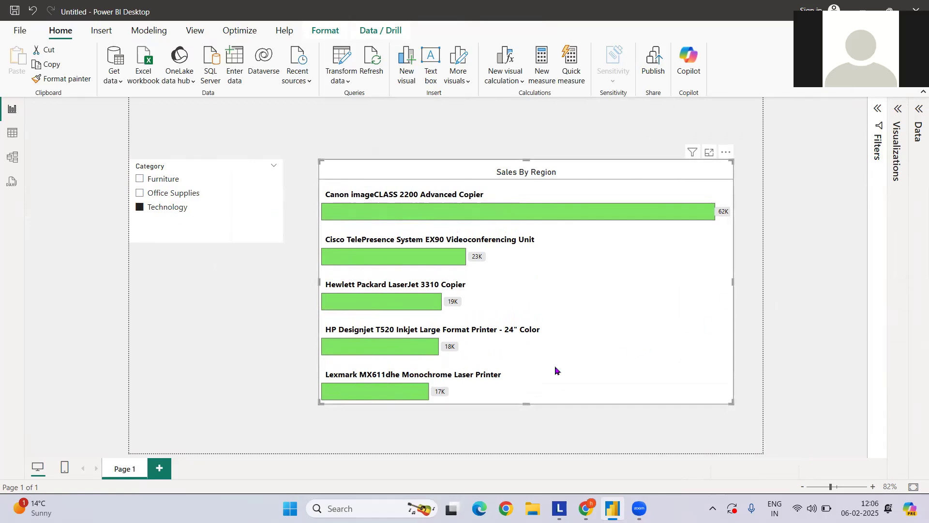
pyautogui.moveTo(674, 312)
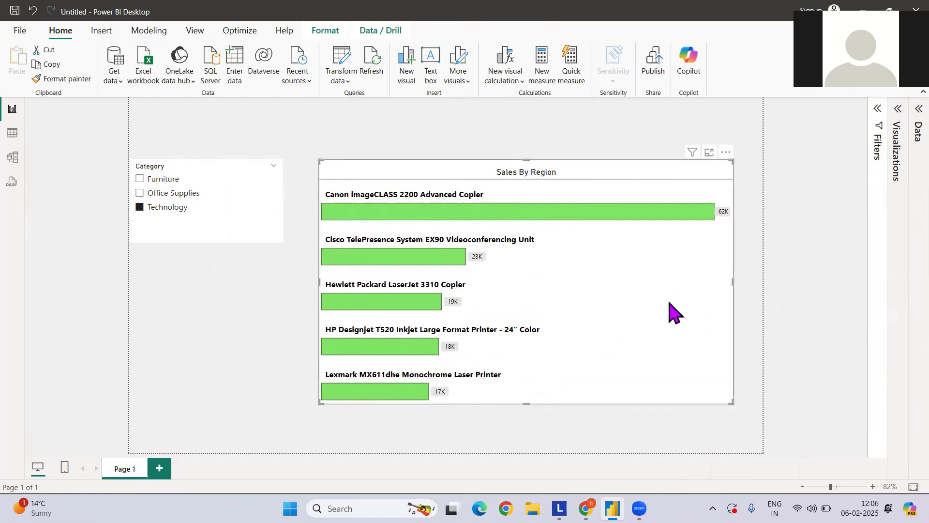
pyautogui.moveTo(459, 418)
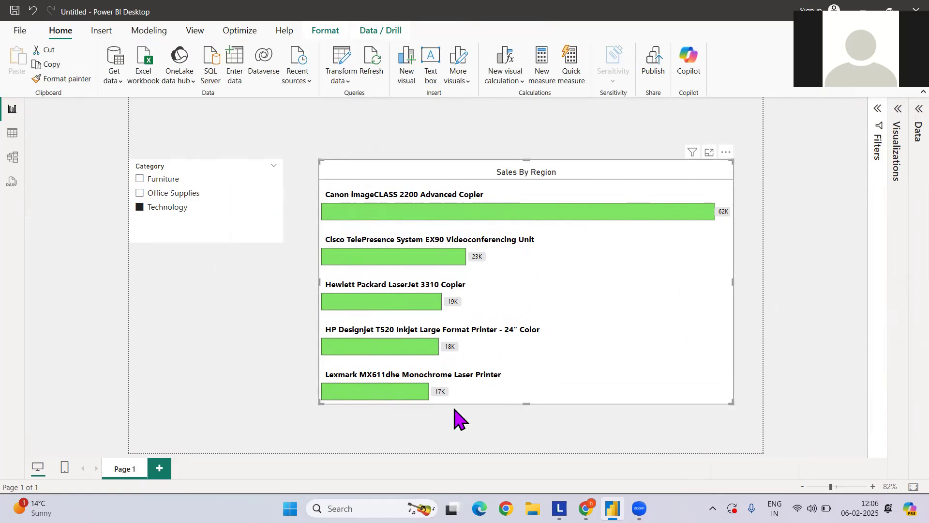
pyautogui.moveTo(681, 385)
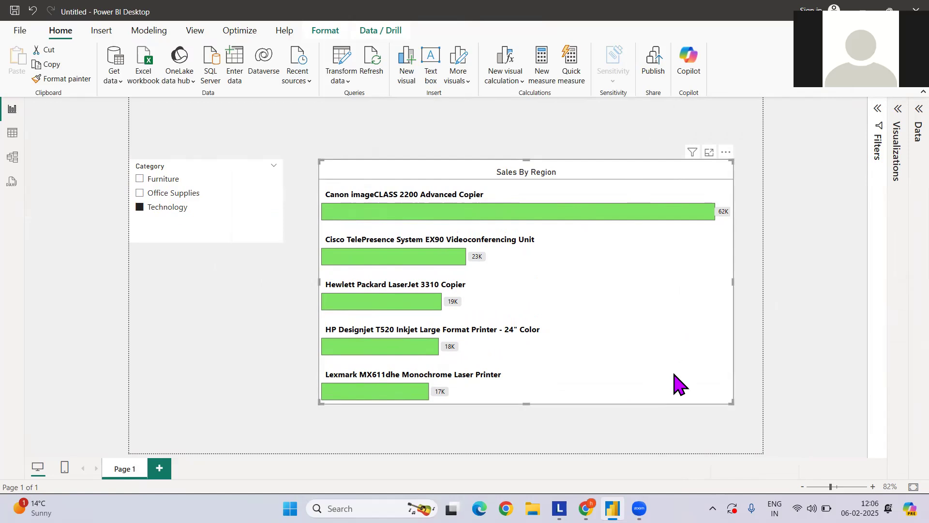
pyautogui.moveTo(706, 372)
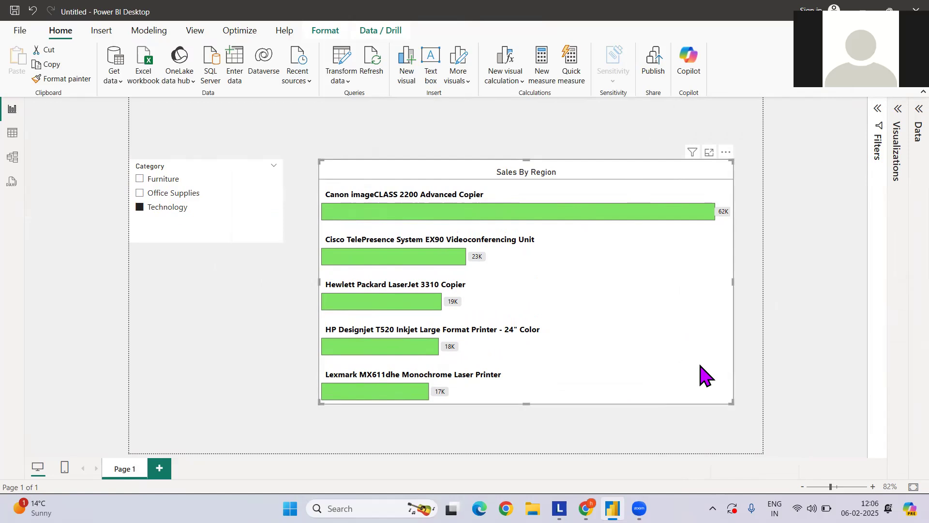